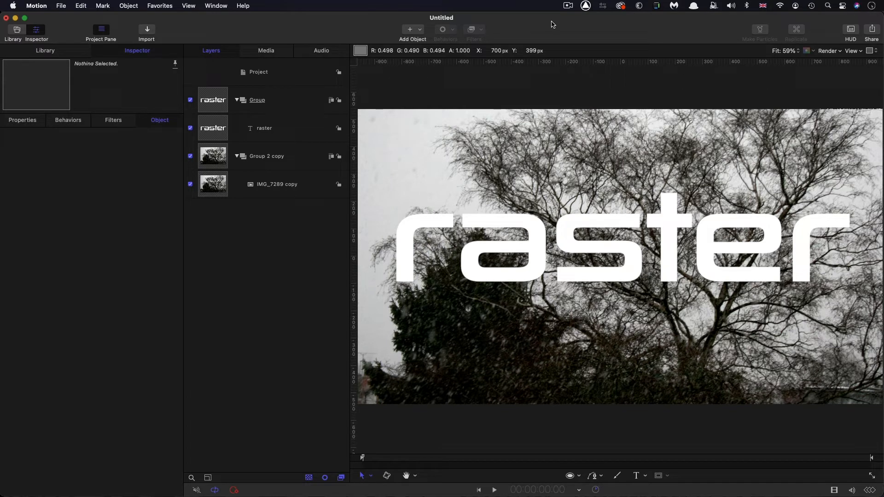
Enlarge the Group 2 copy photo group to about 3000% so it blurs, then restore 100% scale
click(276, 184)
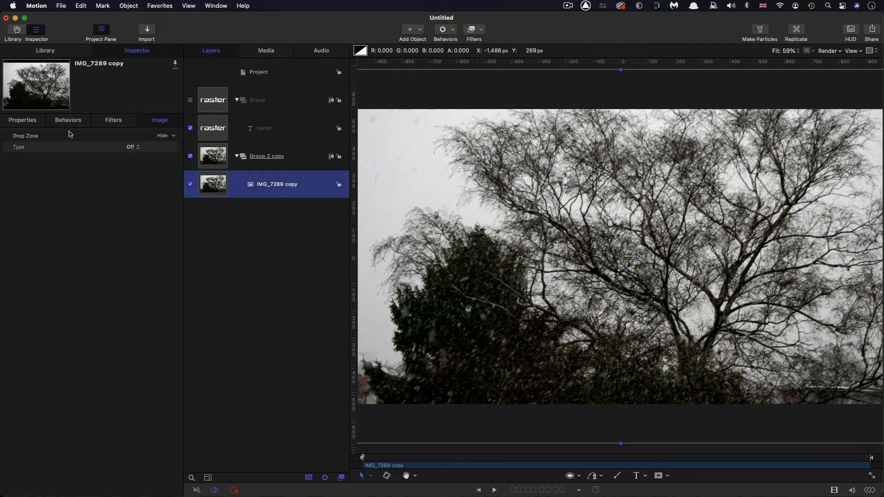
click(22, 120)
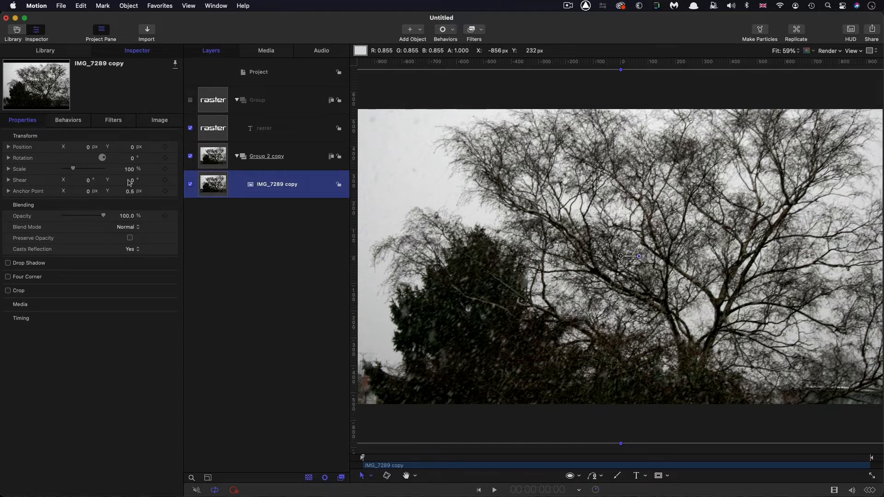
click(267, 156)
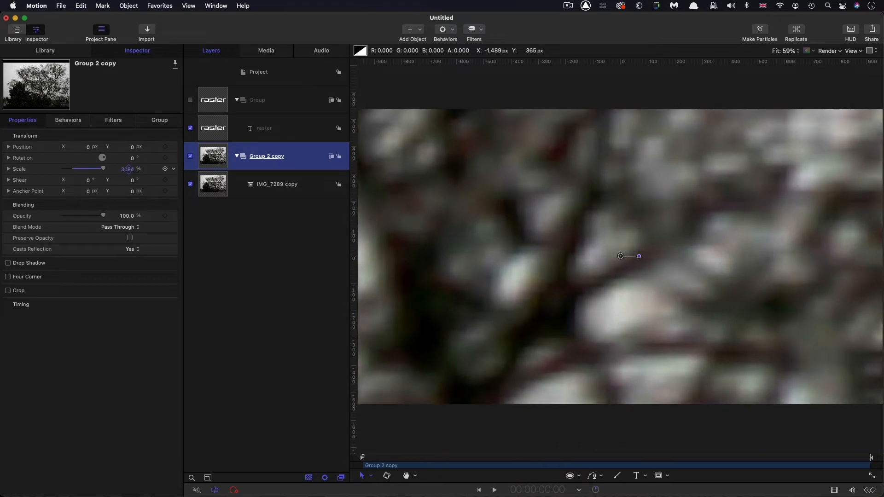
drag(102, 168, 88, 168)
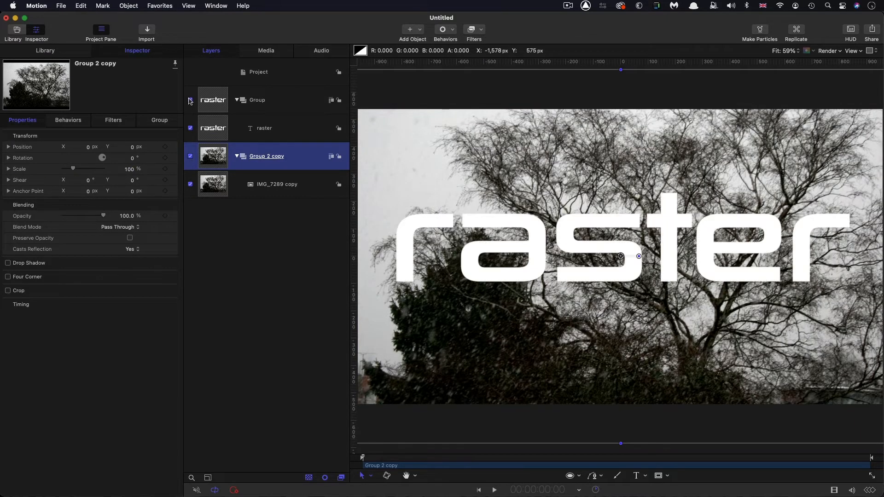
Re-enable the raster text Group, hide Group 2 copy, and draw a circle outline over the text
click(257, 100)
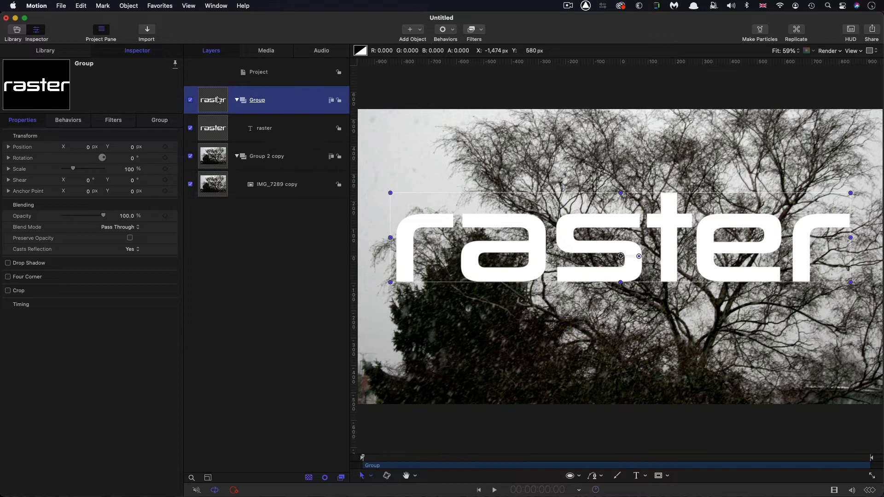
click(265, 128)
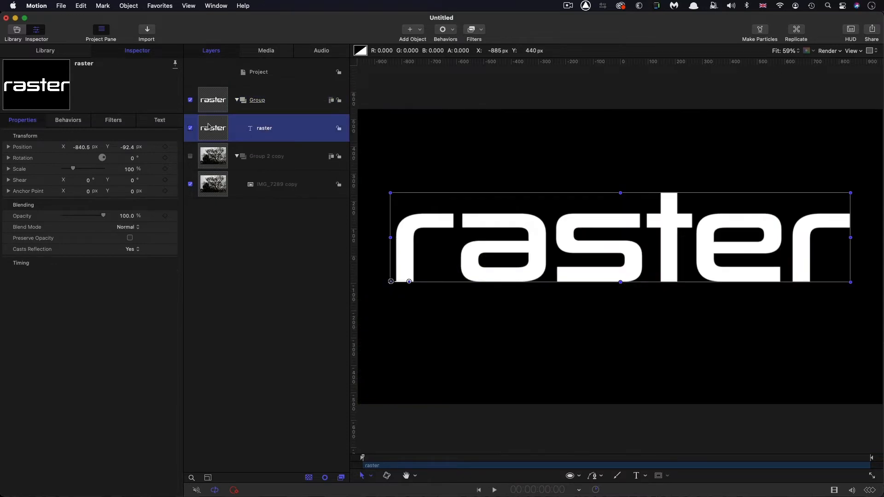
mouse_move(706, 293)
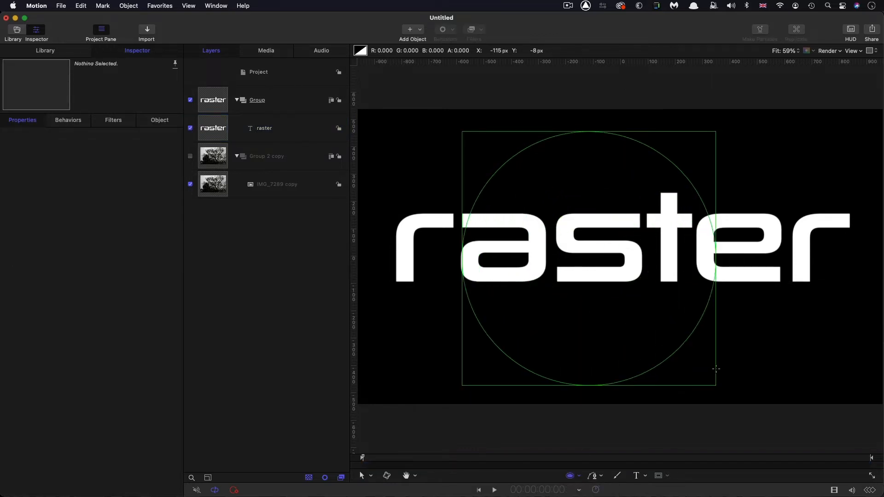
click(264, 127)
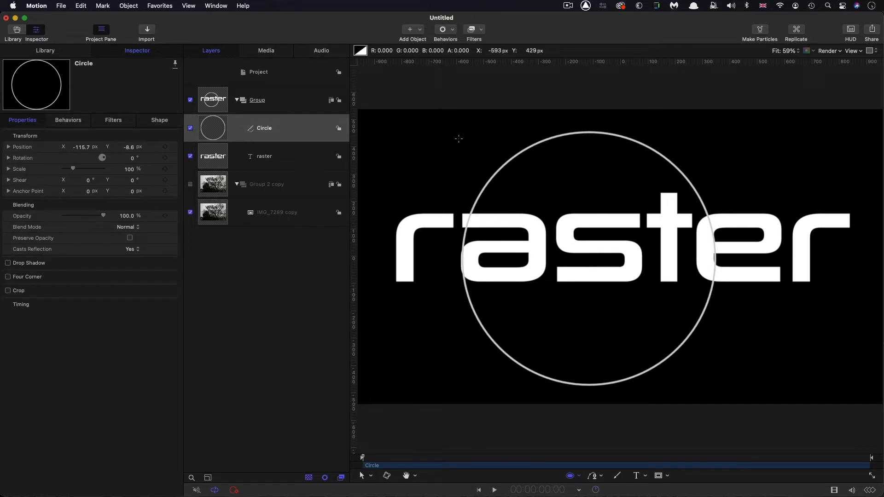
mouse_move(670, 229)
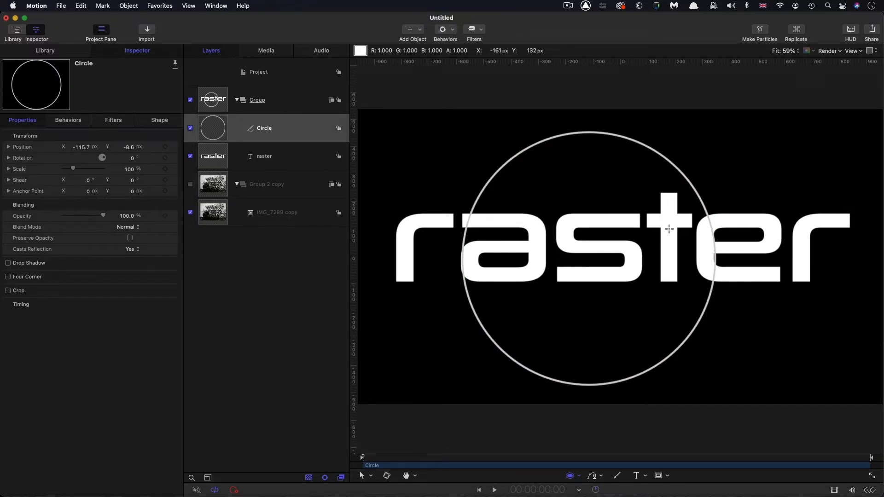
mouse_move(815, 224)
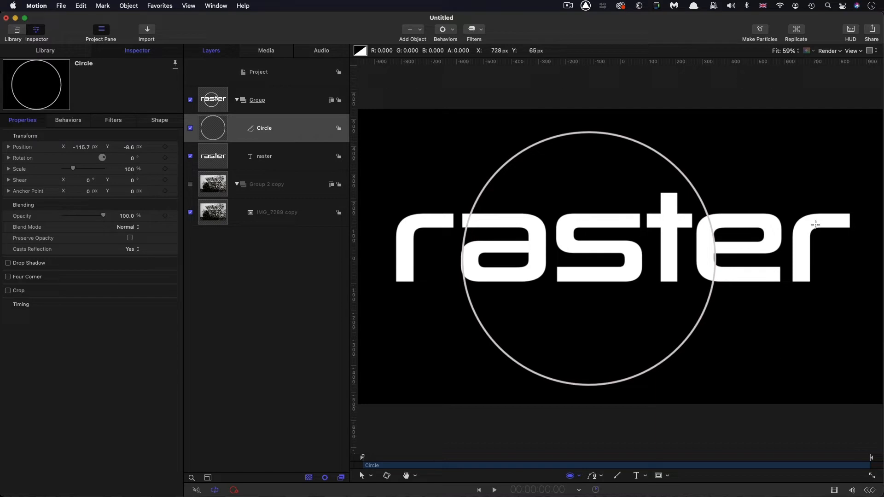
mouse_move(813, 220)
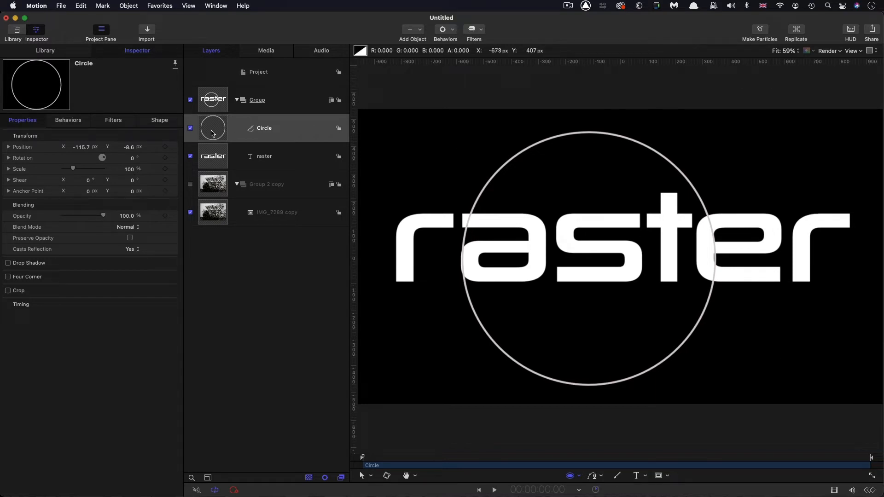
Scale the text-and-circle Group to about 1300%, staying crisp, then back to 100%
click(264, 157)
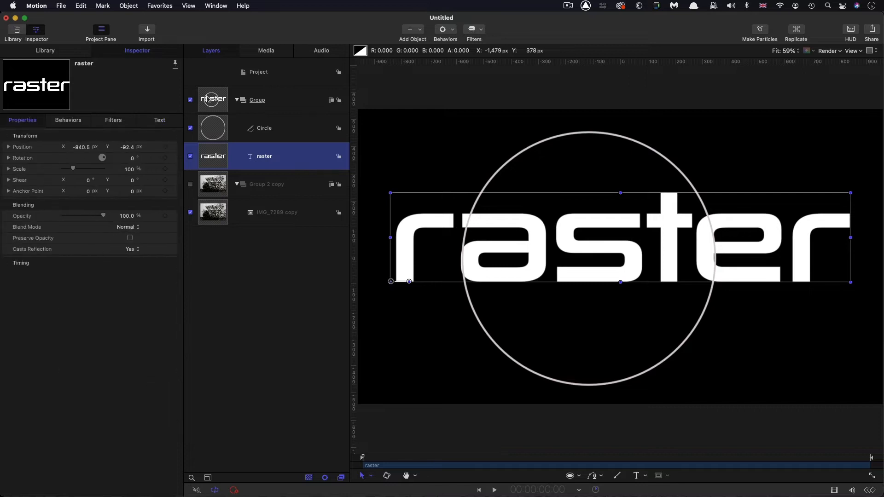
click(257, 100)
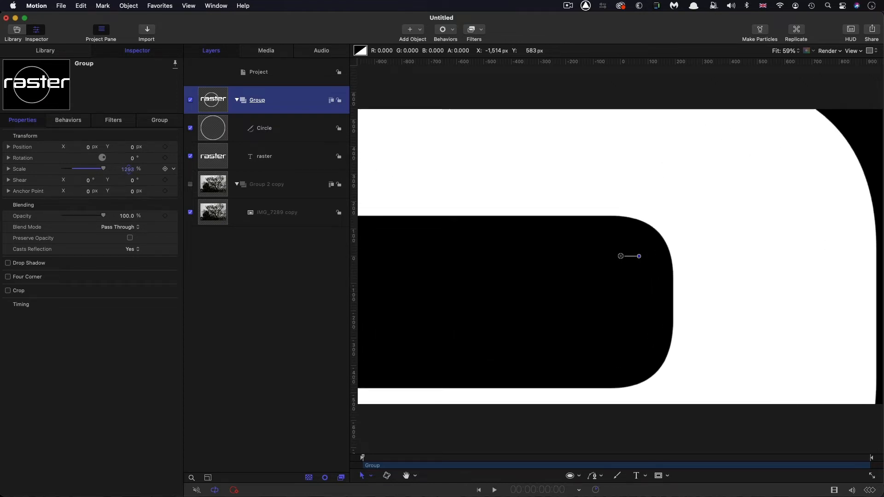
drag(84, 168, 103, 168)
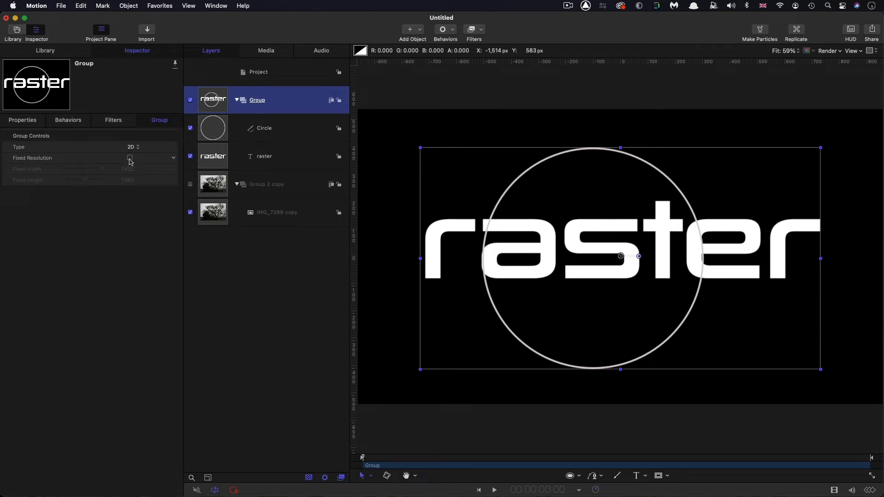
Enable Fixed Resolution 1920×1080 on the text Group and scale it to about 850%, showing pixelated edges
click(130, 157)
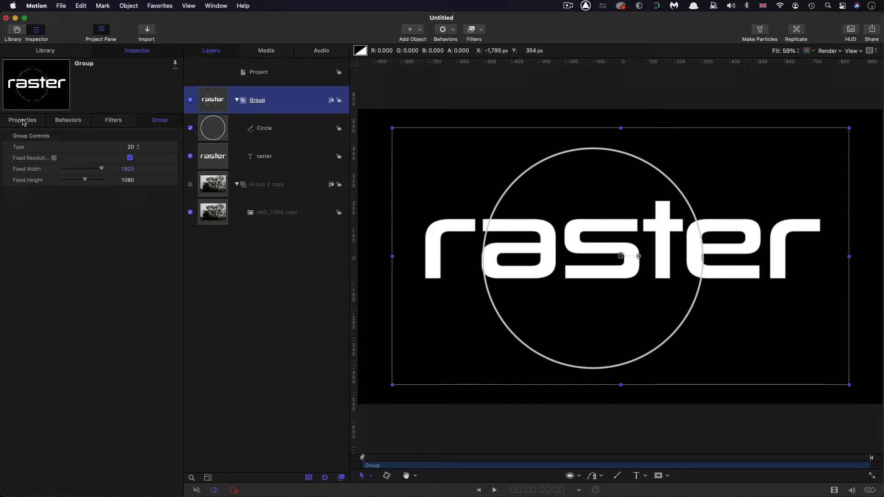
click(22, 120)
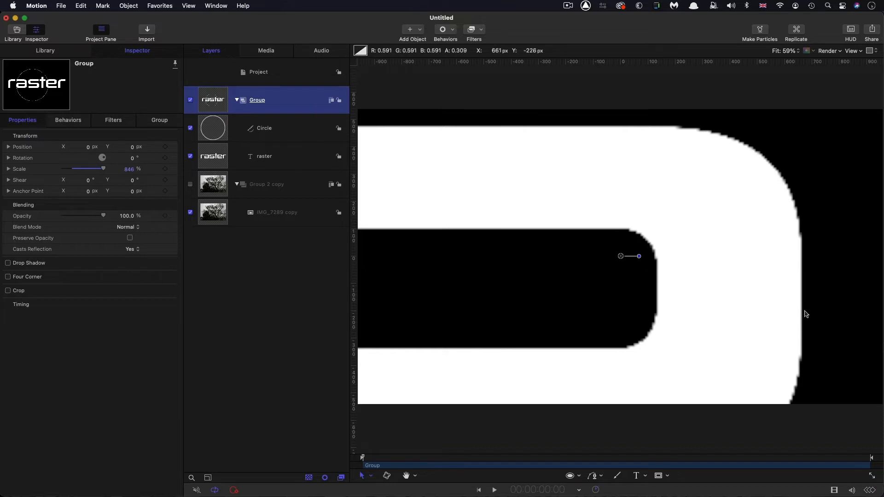
mouse_move(609, 227)
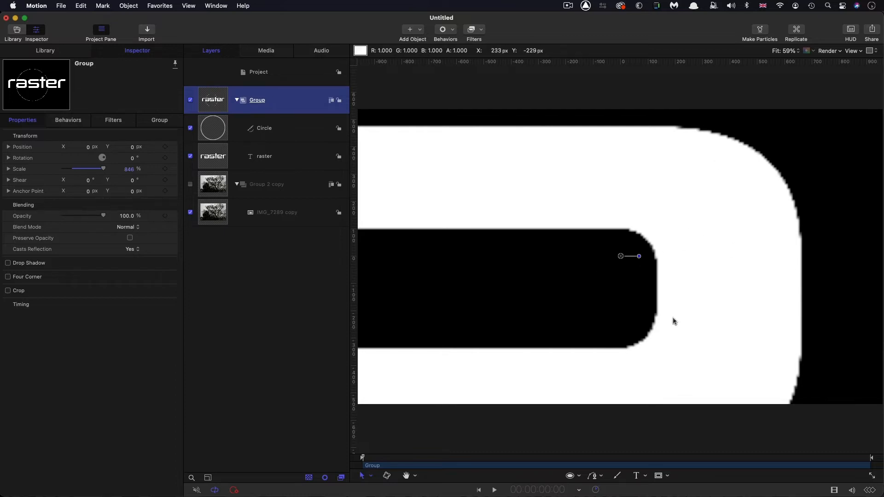
click(159, 119)
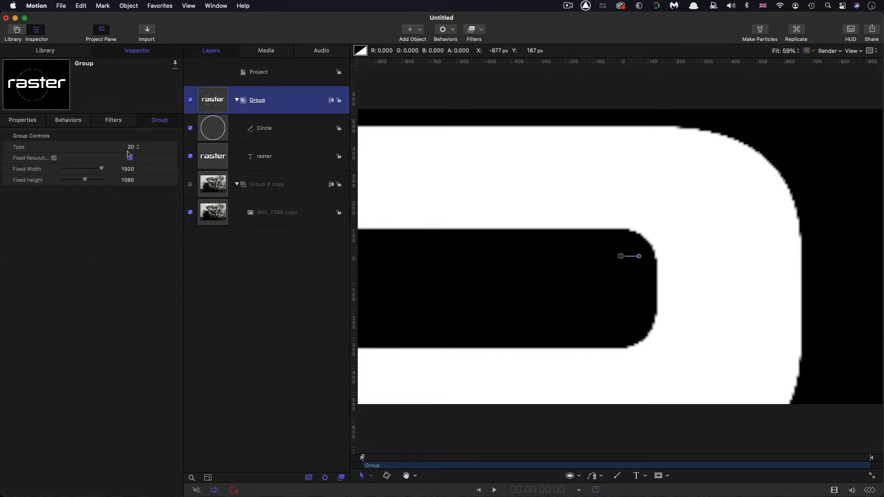
click(130, 158)
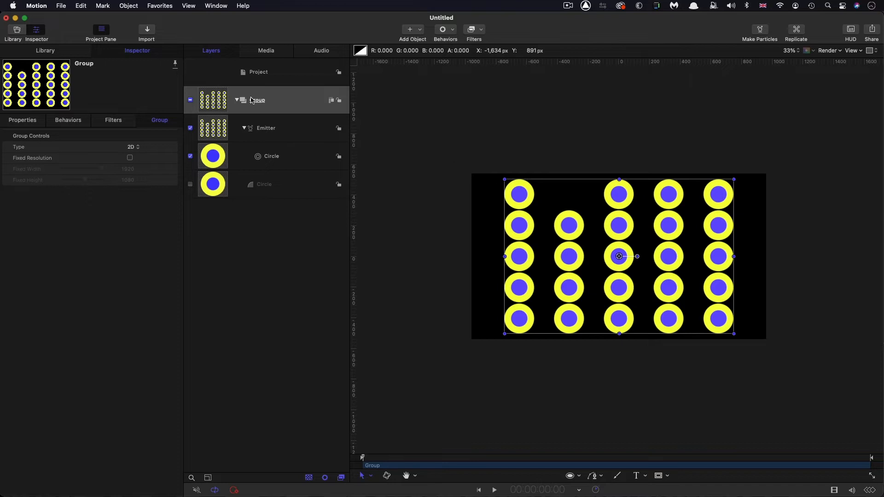
Select the emitter Group at a frame with scattered particles and enable Fixed Resolution 1920×1080
click(257, 99)
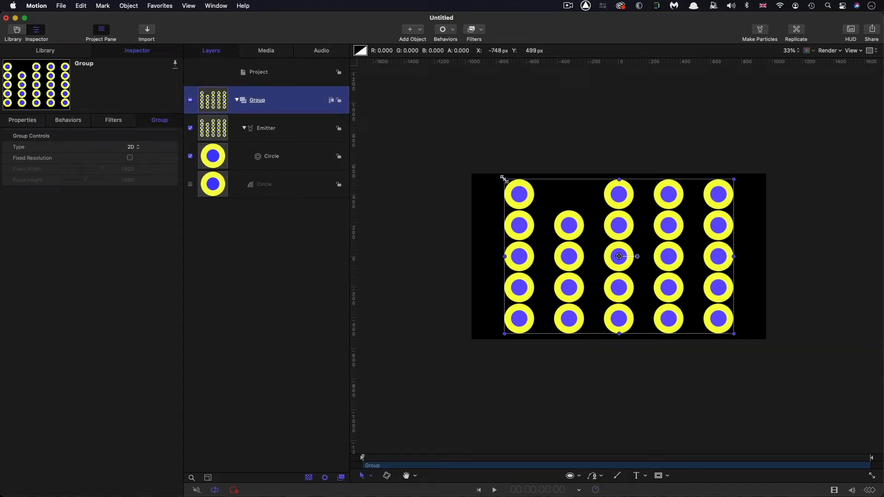
mouse_move(476, 340)
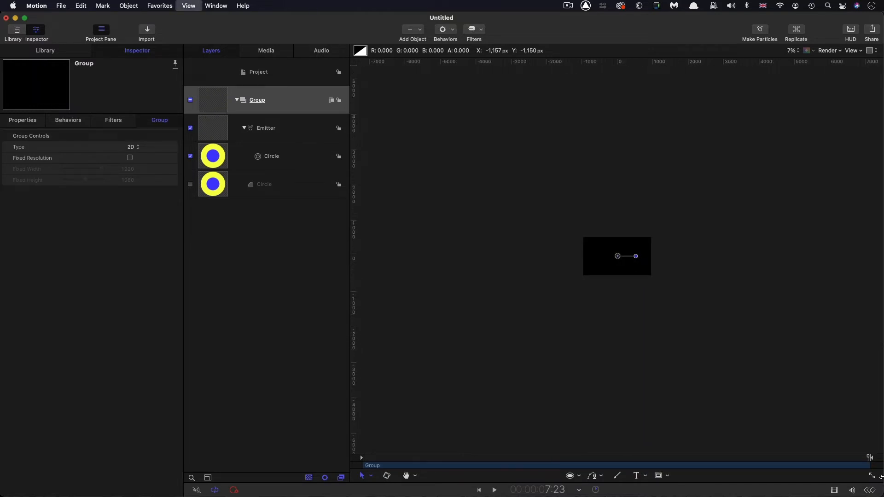
scroll(down, 3)
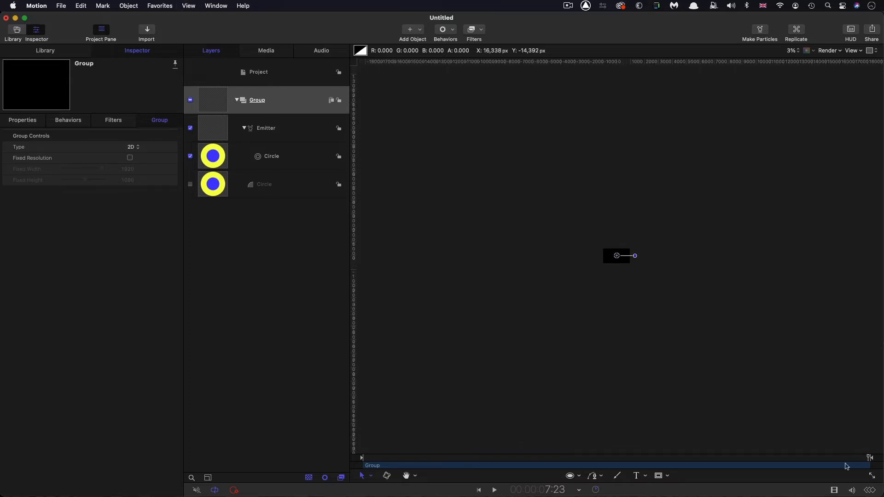
click(257, 99)
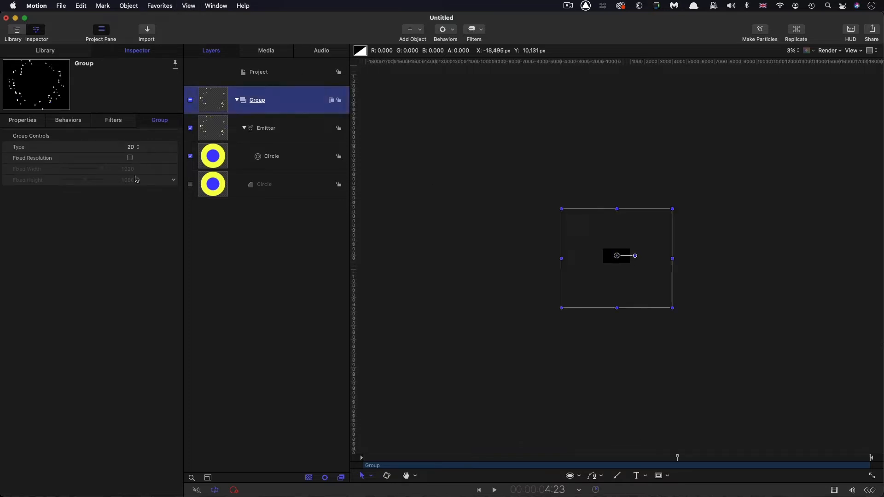
click(130, 157)
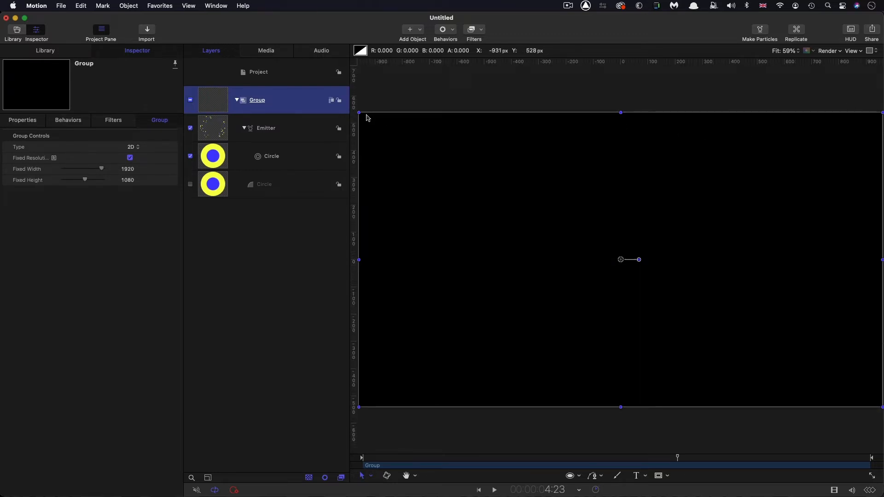
mouse_move(574, 141)
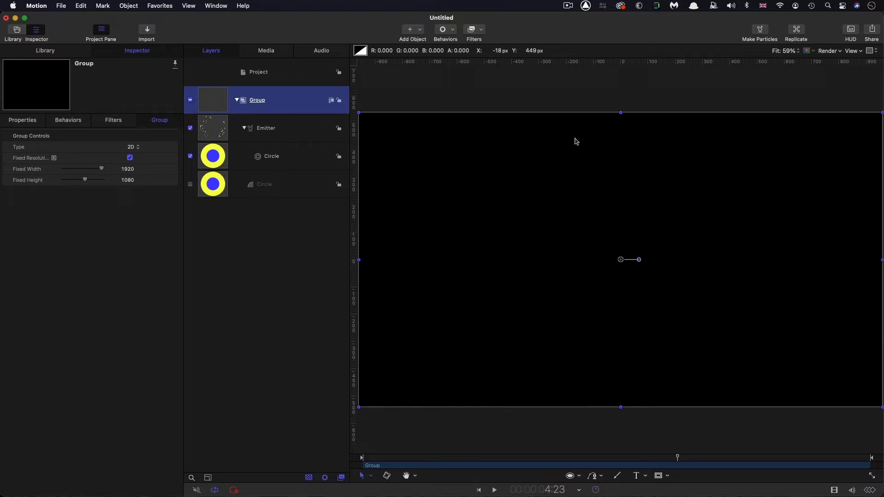
mouse_move(24, 174)
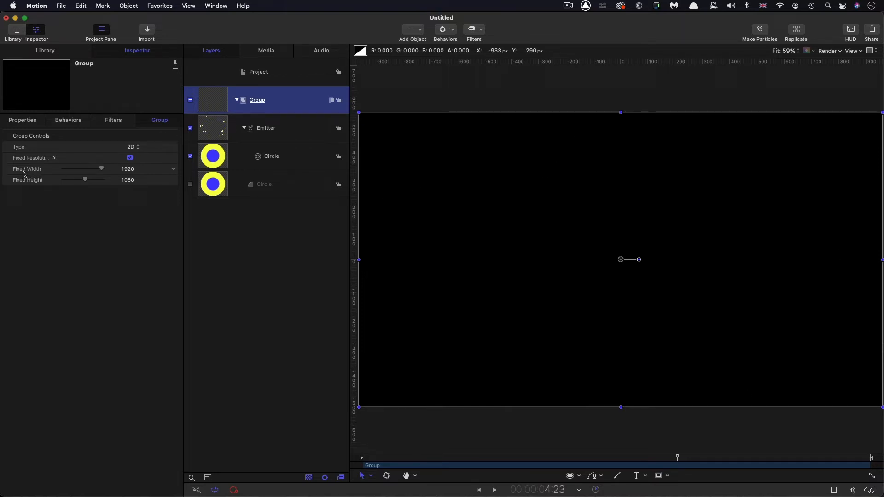
mouse_move(102, 247)
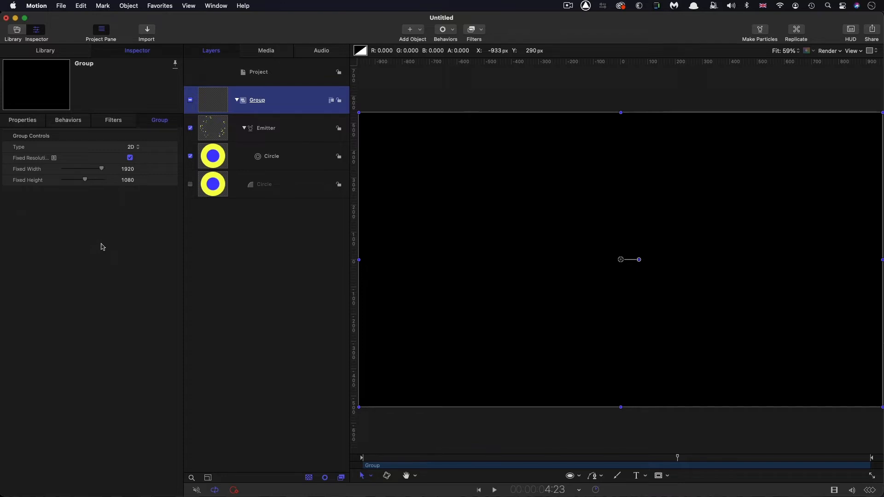
View the Project layer's 1920×1080 general settings, then reselect the group
click(258, 72)
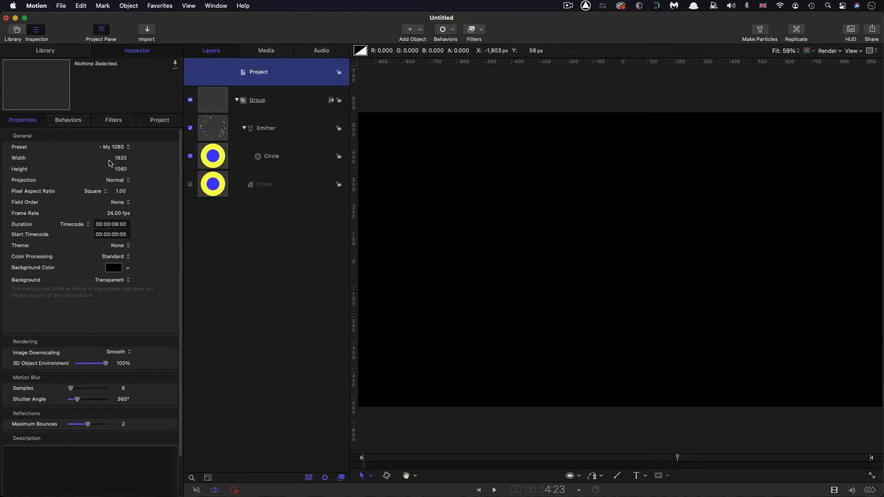
mouse_move(32, 165)
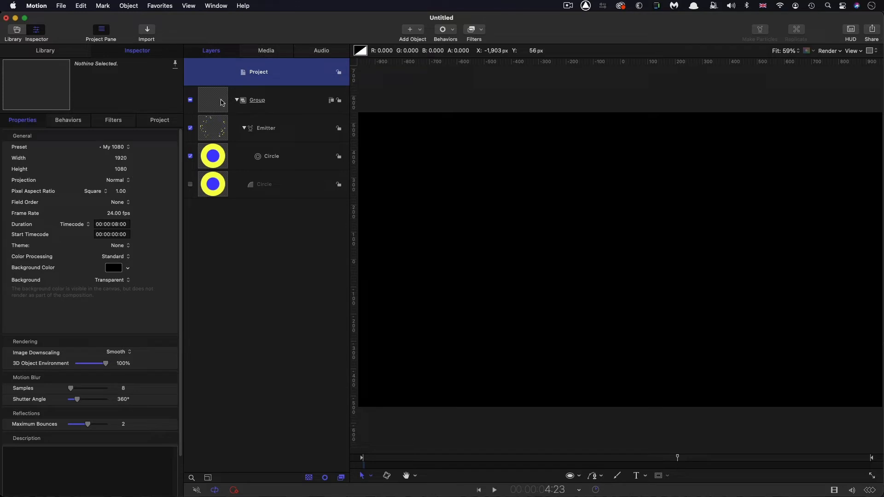
click(257, 99)
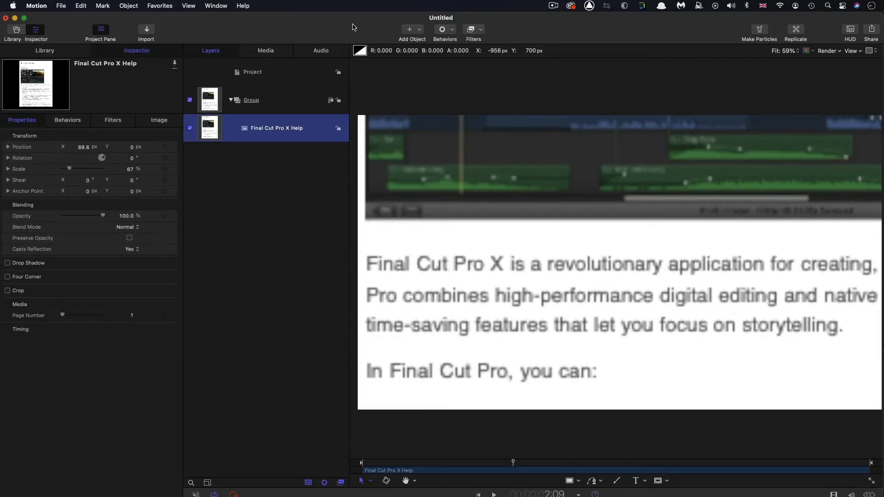
mouse_move(202, 164)
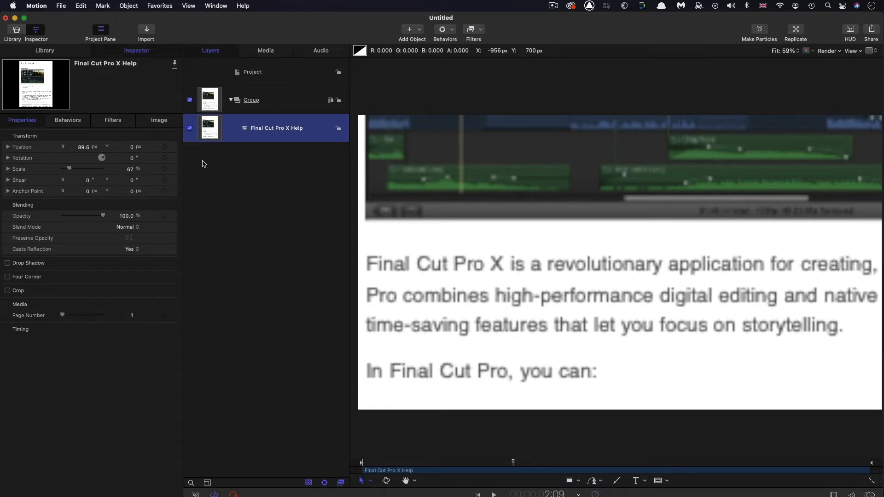
mouse_move(209, 130)
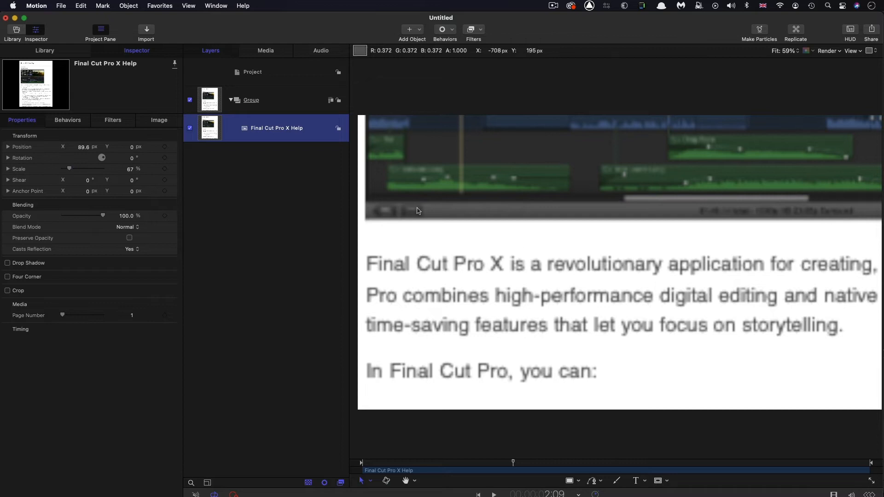
mouse_move(519, 342)
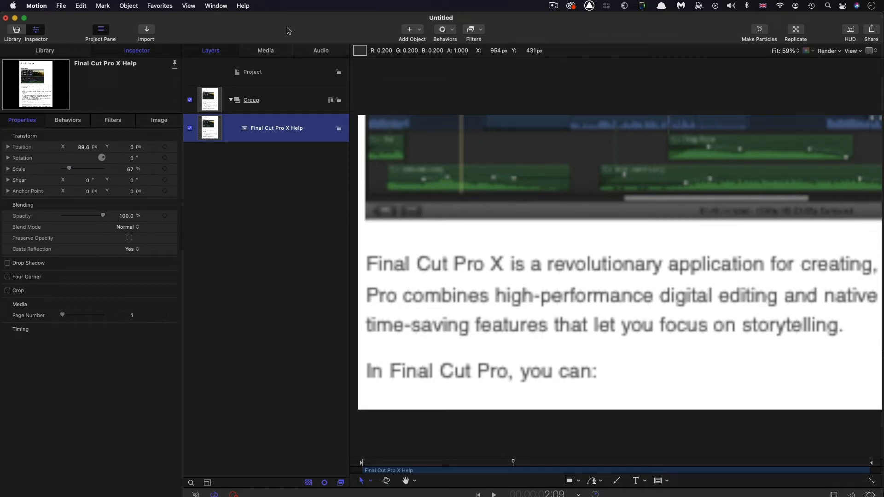
Show the Final Cut Pro X Help PDF's Media inspector with its 596×842 fixed resolution
click(266, 50)
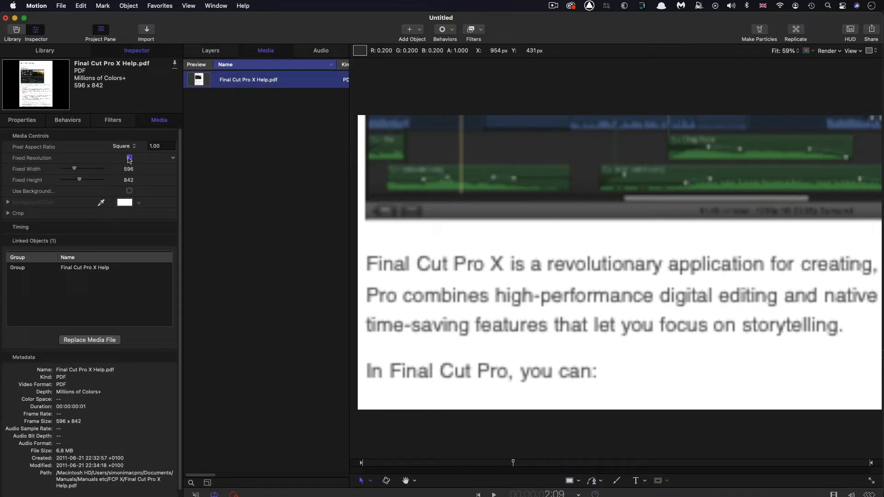
Toggle the PDF's Fixed Resolution off and back on, setting Fixed Width 1920 for a 1920×2712 render
click(129, 158)
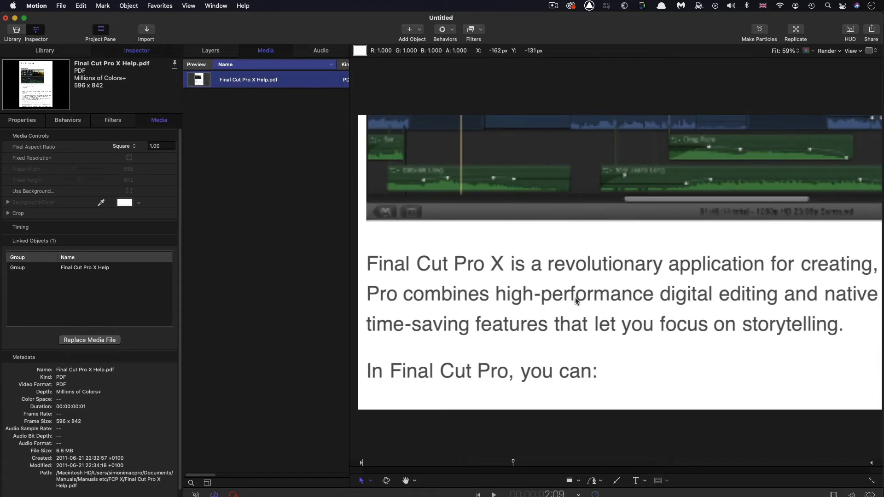
mouse_move(555, 401)
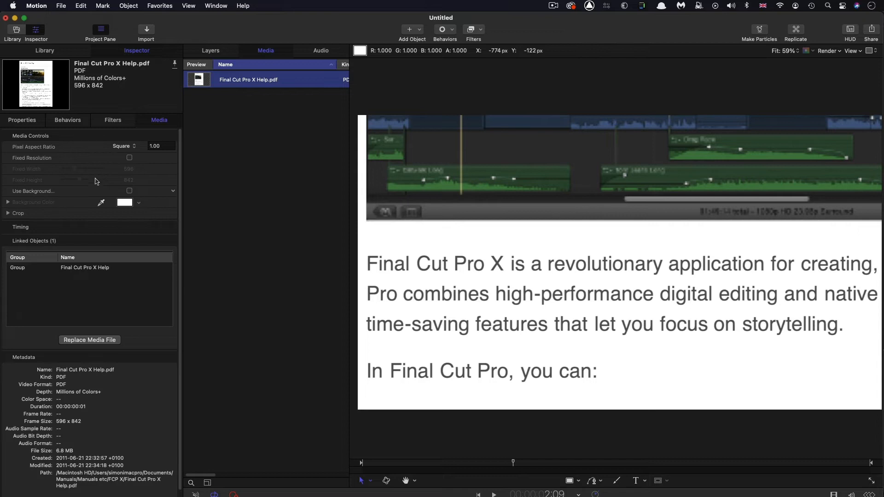
click(129, 158)
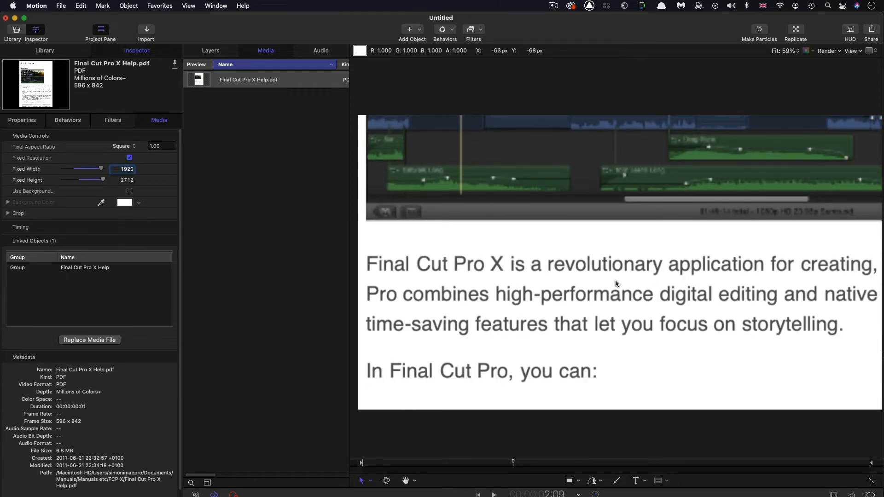
mouse_move(750, 354)
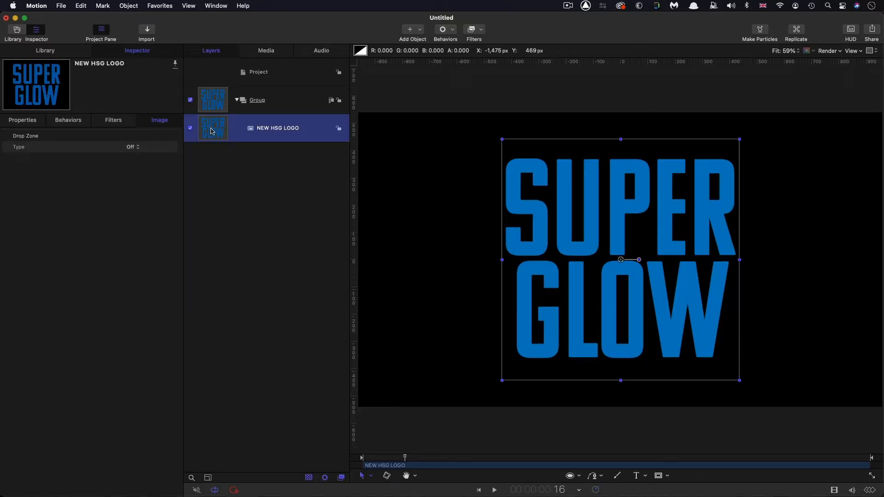
mouse_move(534, 237)
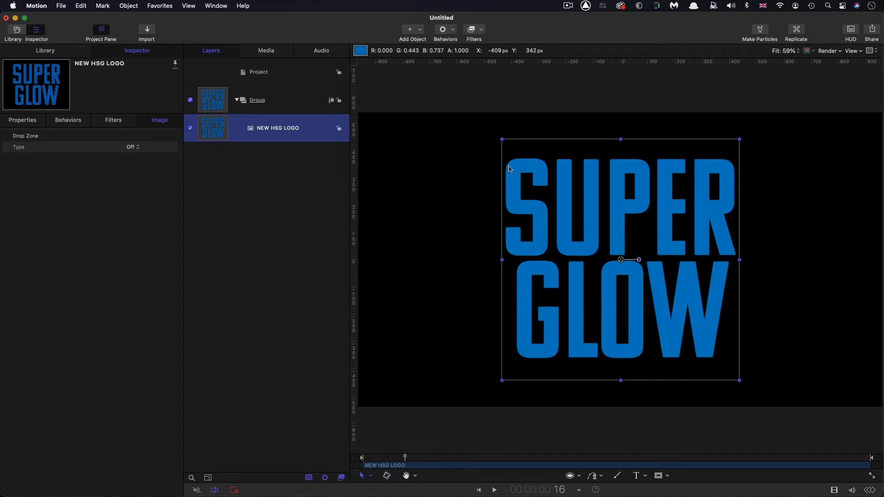
mouse_move(711, 170)
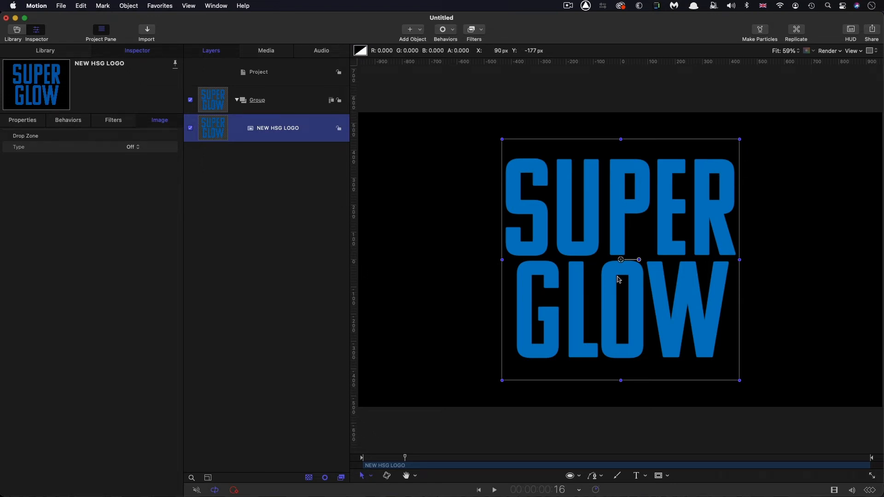
Check the SUPER GLOW logo's 870×884 media settings, then select the logo layer's properties
click(265, 50)
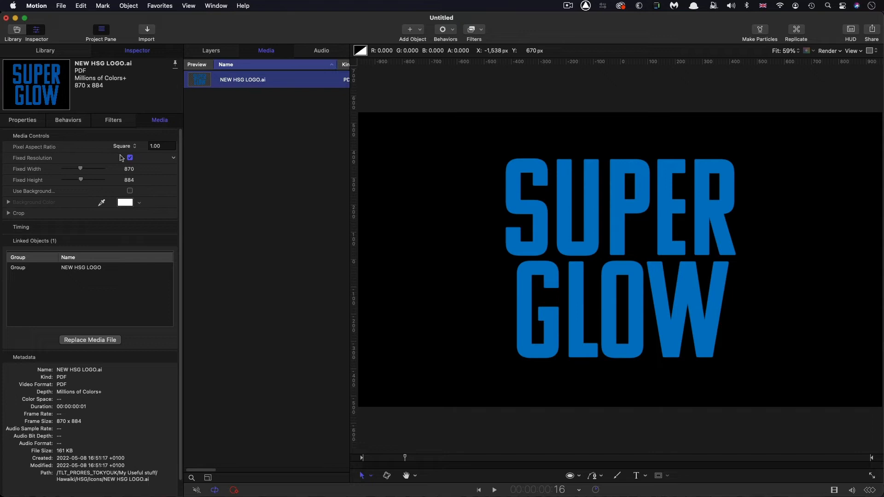
click(211, 50)
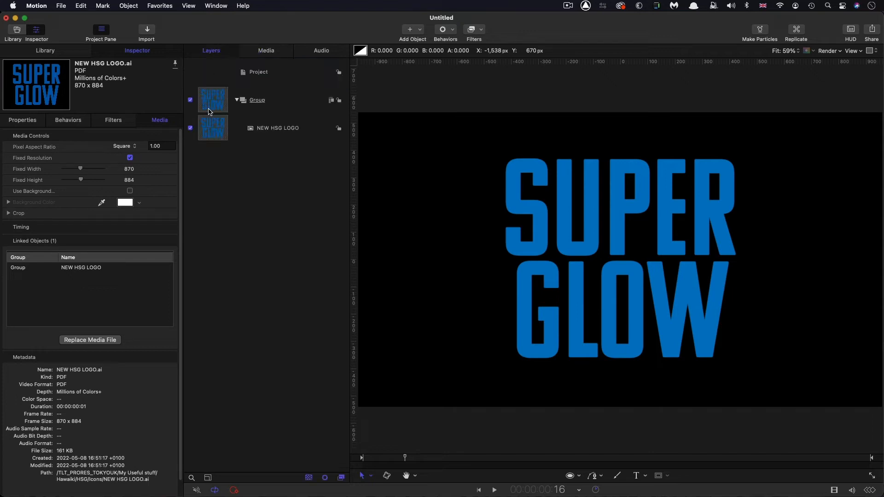
click(276, 128)
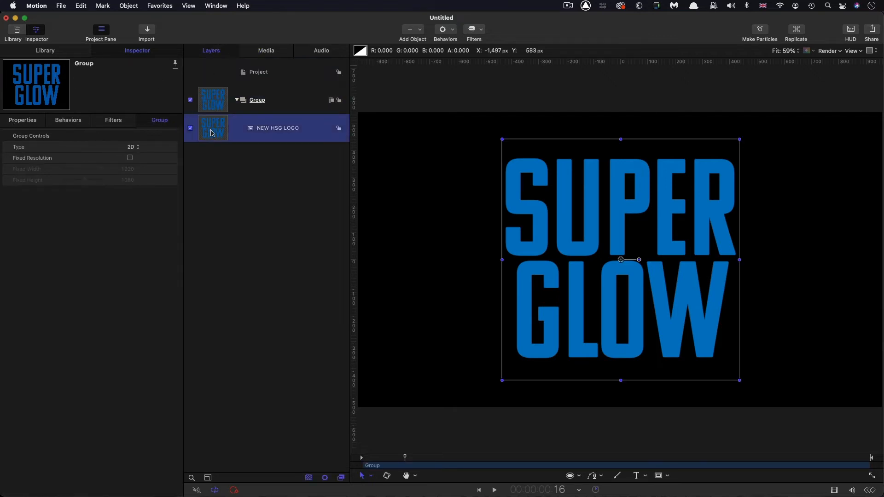
click(277, 128)
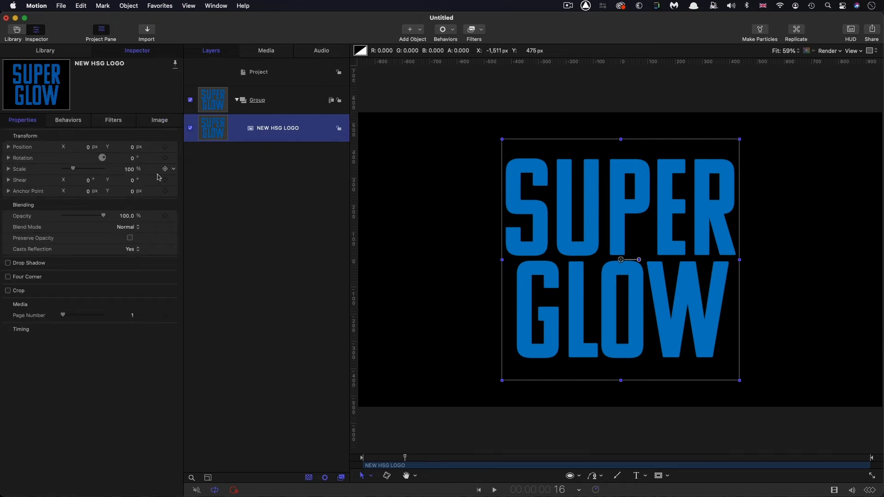
Scale the SUPER GLOW logo to about 1458% and disable its Fixed Resolution so edges render crisp
drag(73, 169, 103, 169)
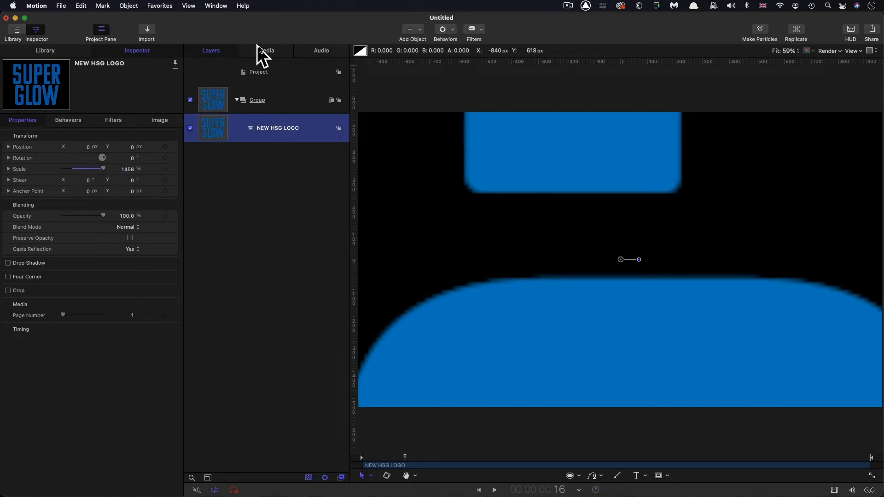
click(266, 50)
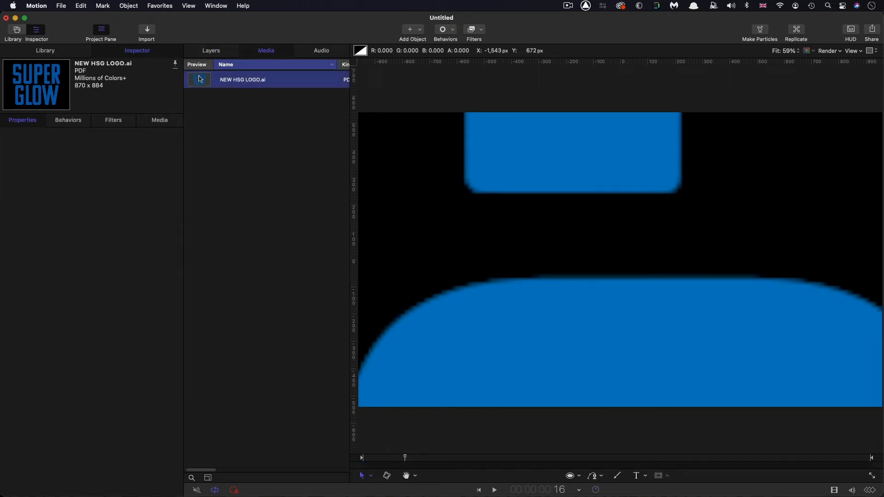
click(159, 120)
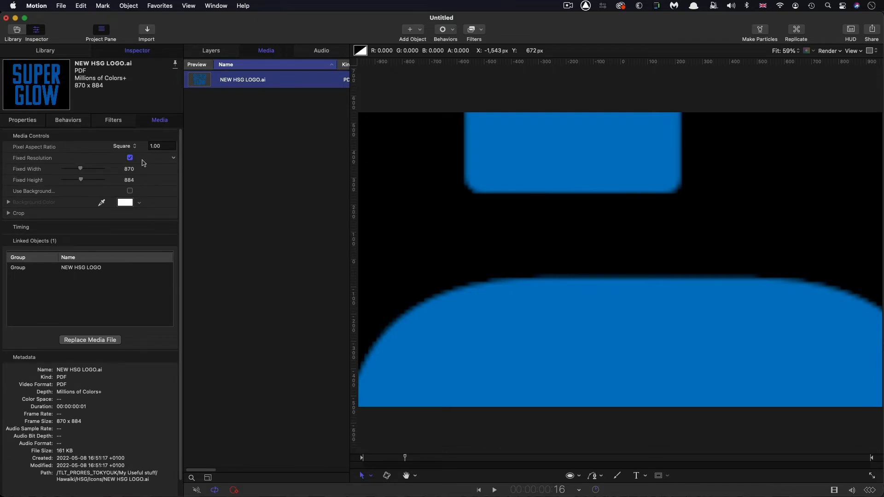
click(130, 158)
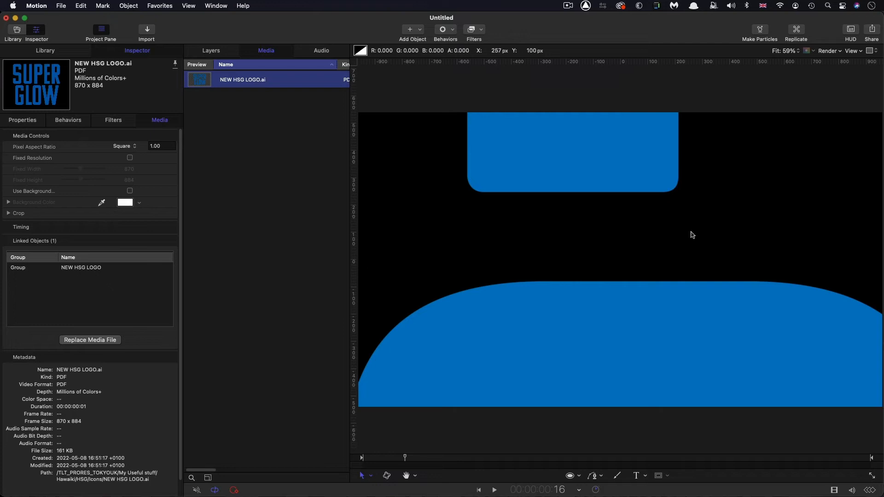
click(211, 50)
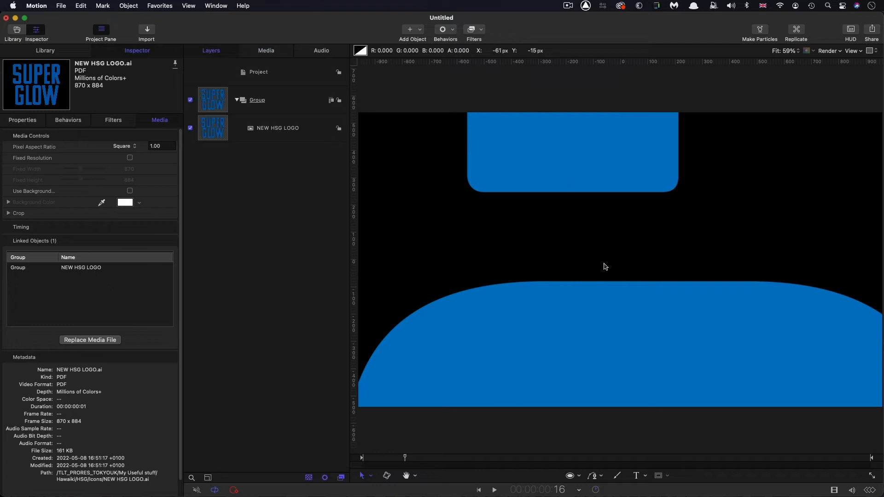
click(45, 50)
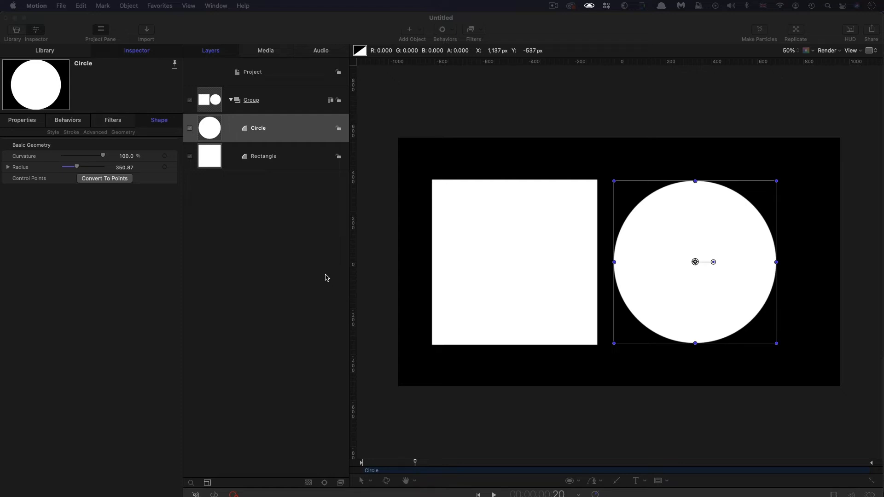
Select the rectangle-and-circle Group and enable Fixed Resolution 1920×1080 matching the frame
click(257, 128)
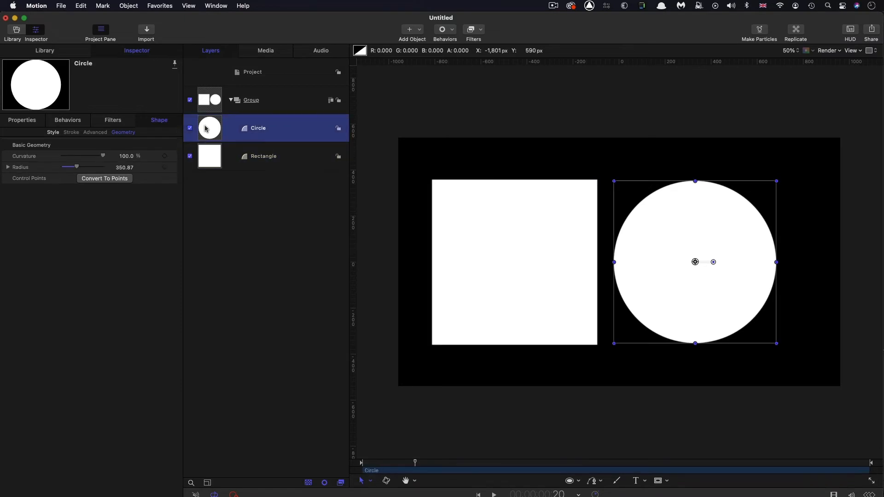
click(250, 99)
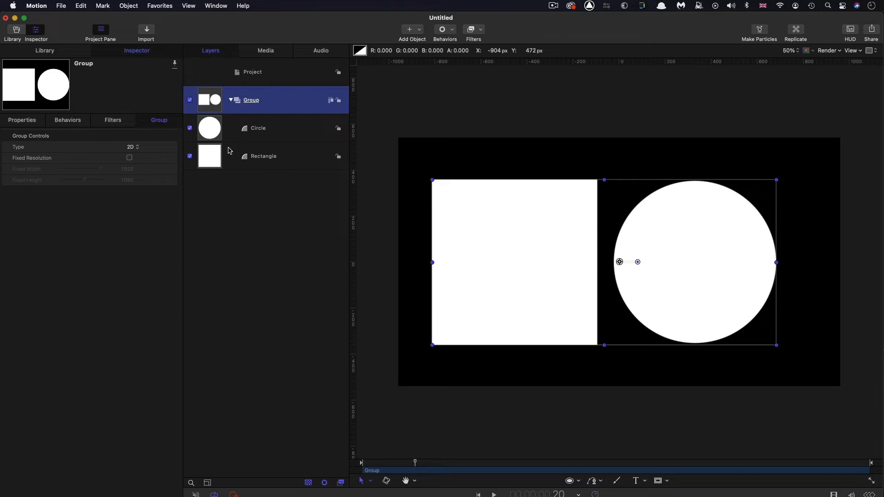
click(258, 127)
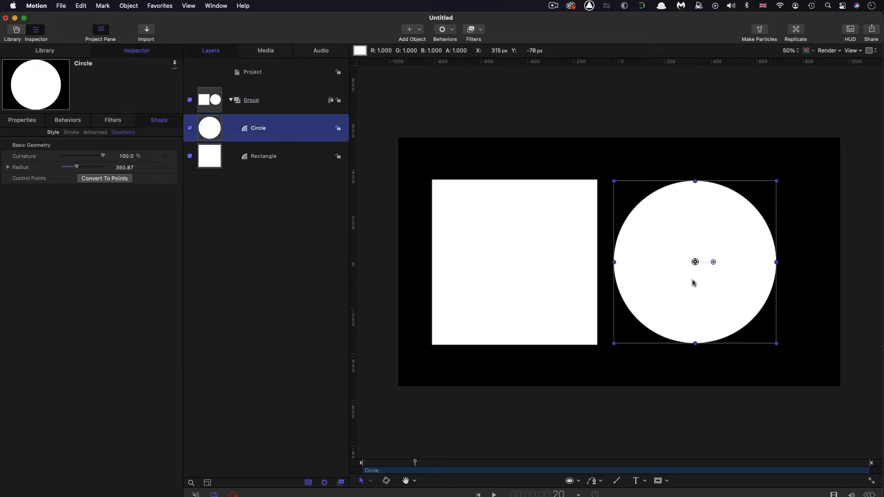
click(251, 100)
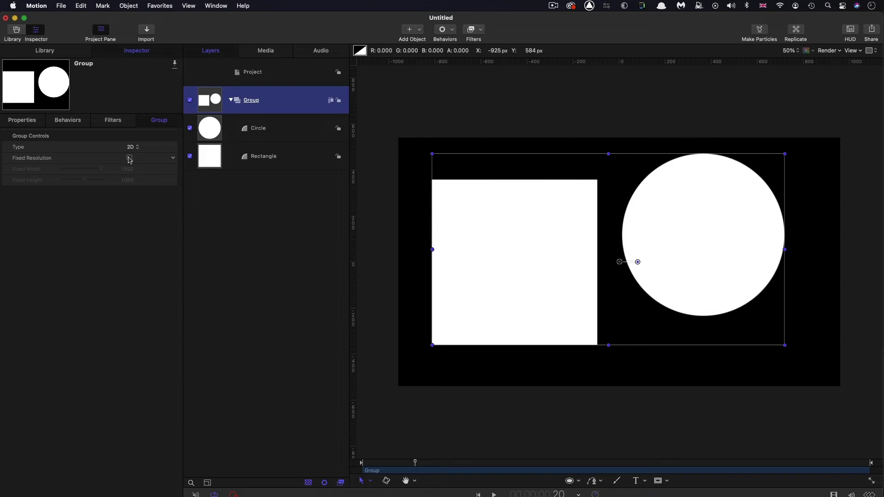
click(129, 158)
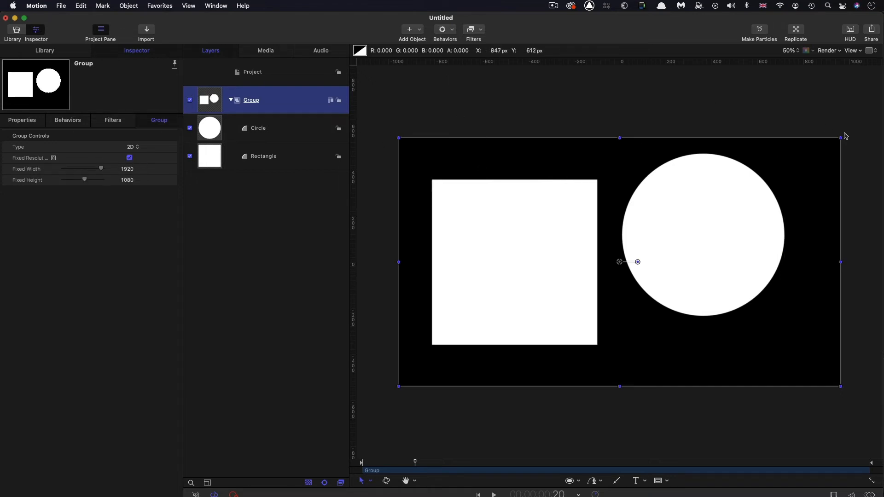
mouse_move(670, 127)
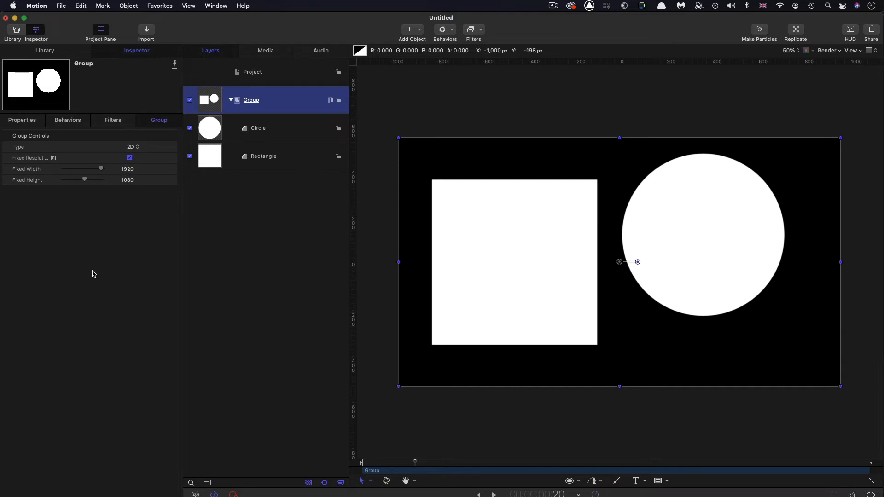
mouse_move(141, 185)
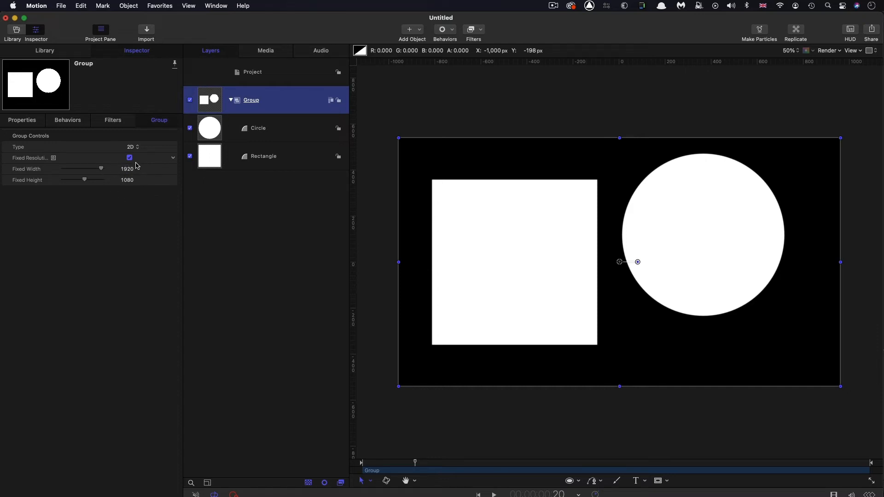
mouse_move(177, 228)
text(960)
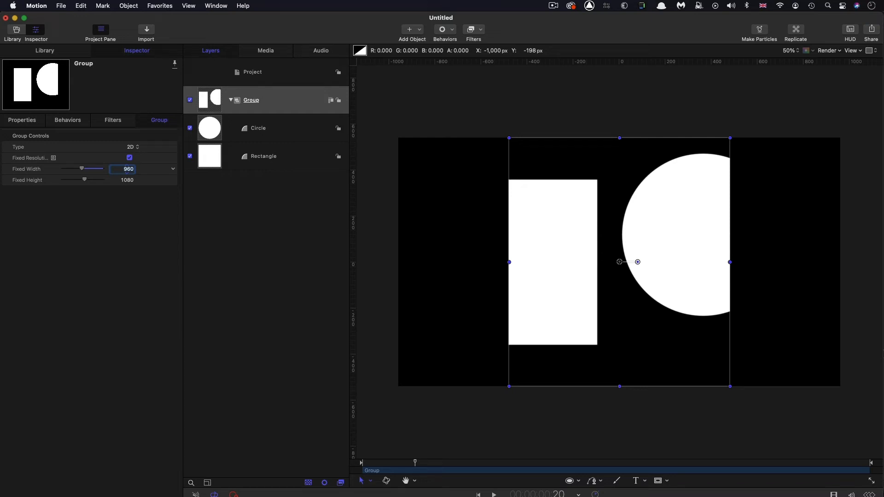
Apply a Gaussian Blur to the shapes group and raise its Amount to 564
click(471, 29)
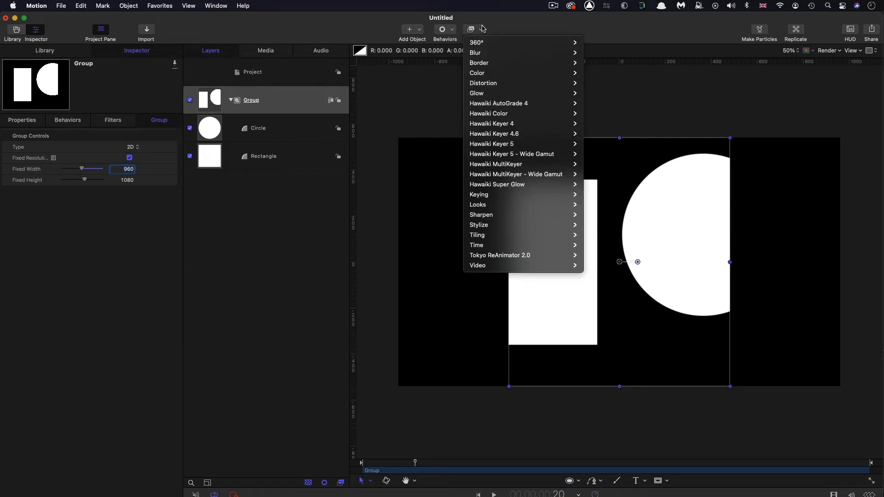
mouse_move(476, 53)
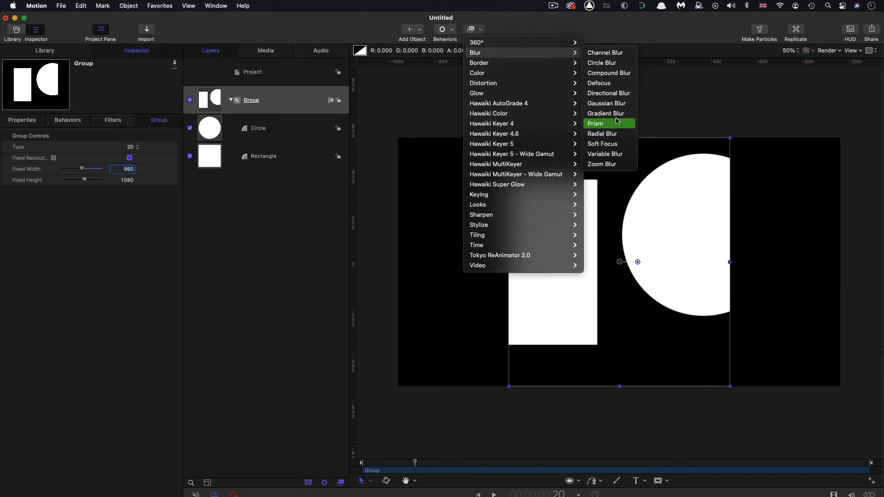
click(607, 104)
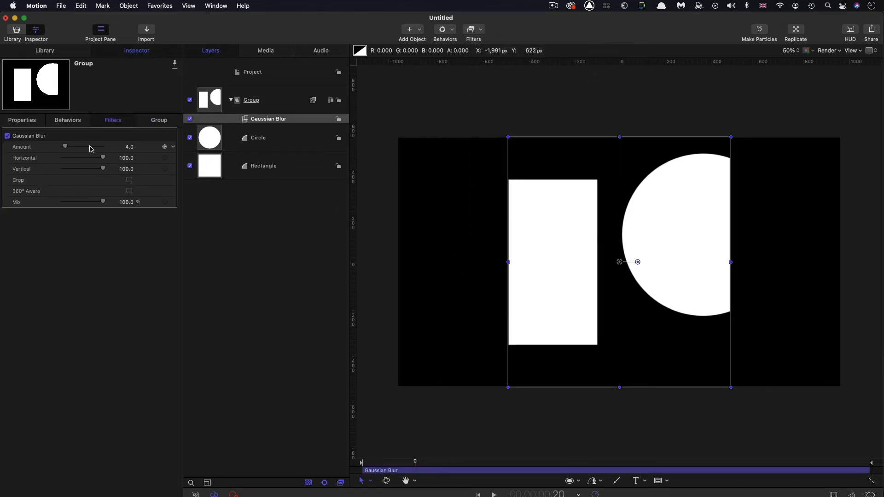
drag(64, 146, 100, 147)
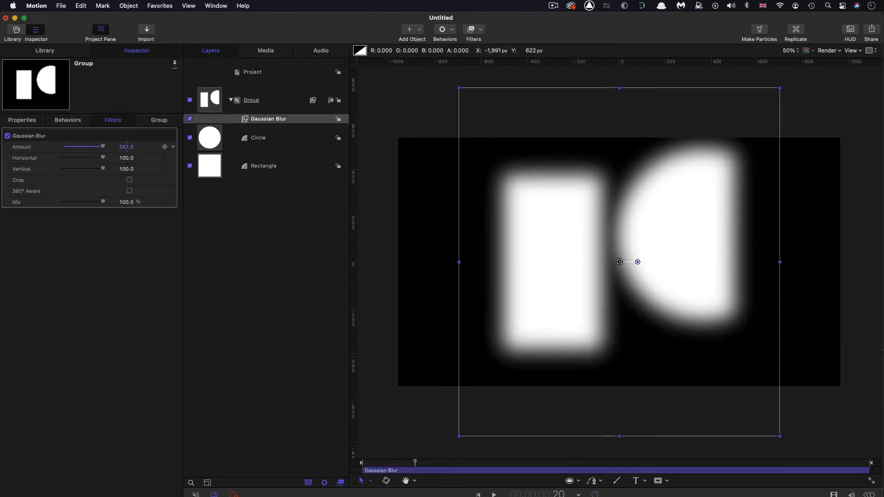
drag(84, 147, 102, 147)
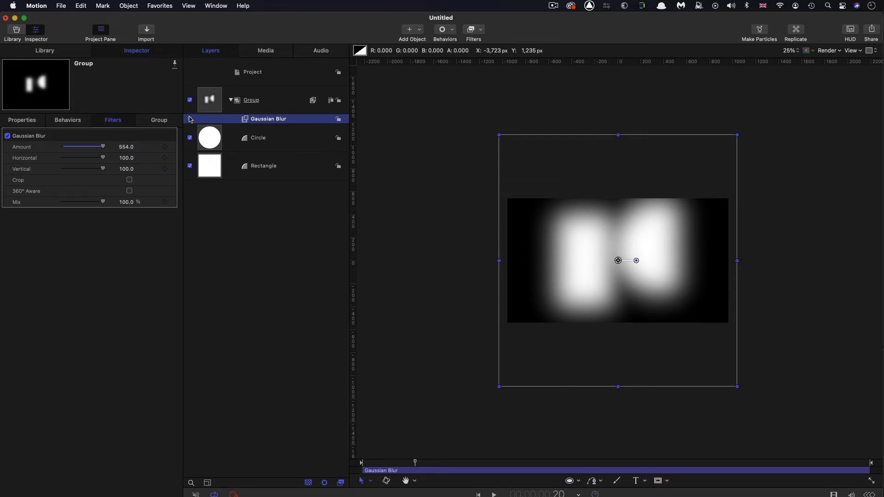
click(251, 99)
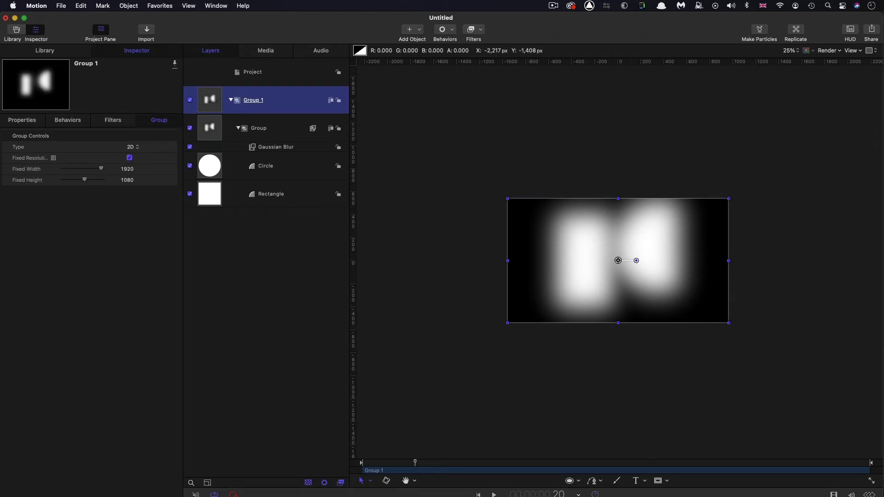
mouse_move(596, 384)
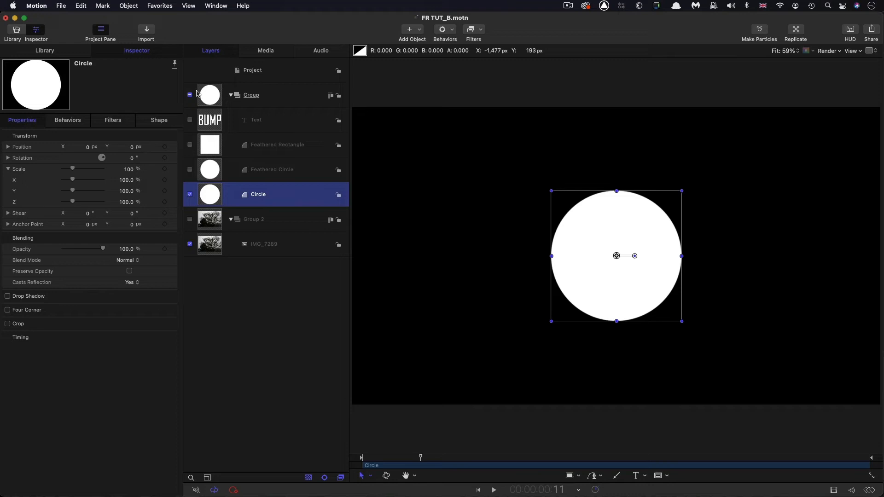
Show the Feathered Circle, Feathered Rectangle and BUMP text, then hide the shapes group
click(190, 170)
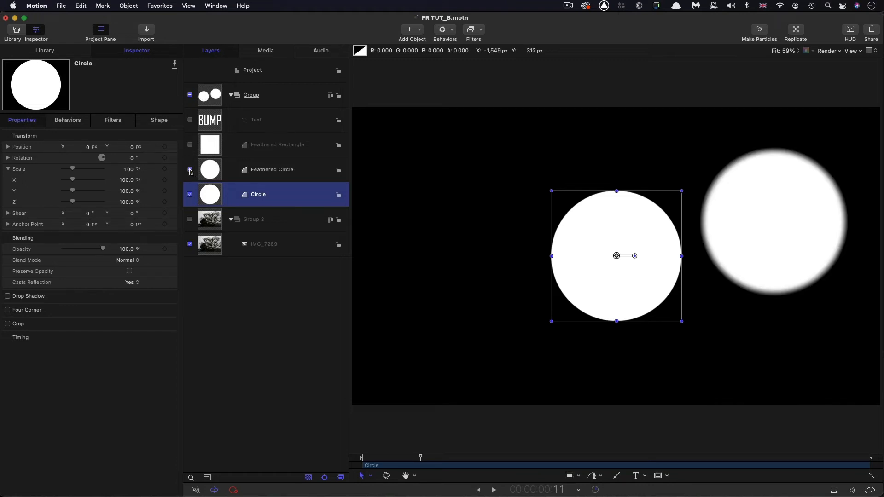
click(190, 145)
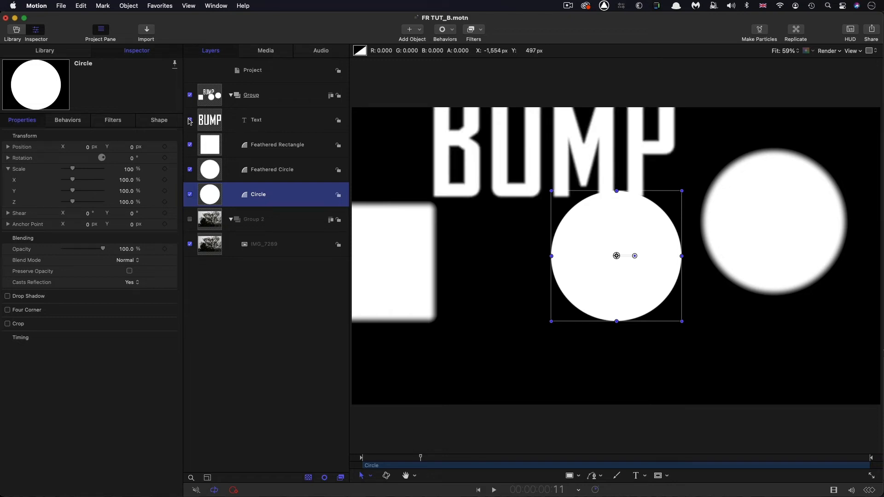
click(250, 95)
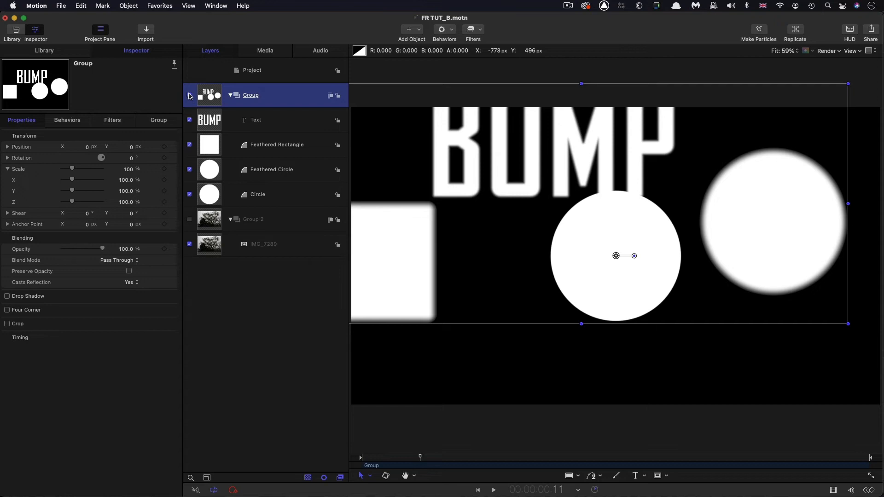
click(190, 94)
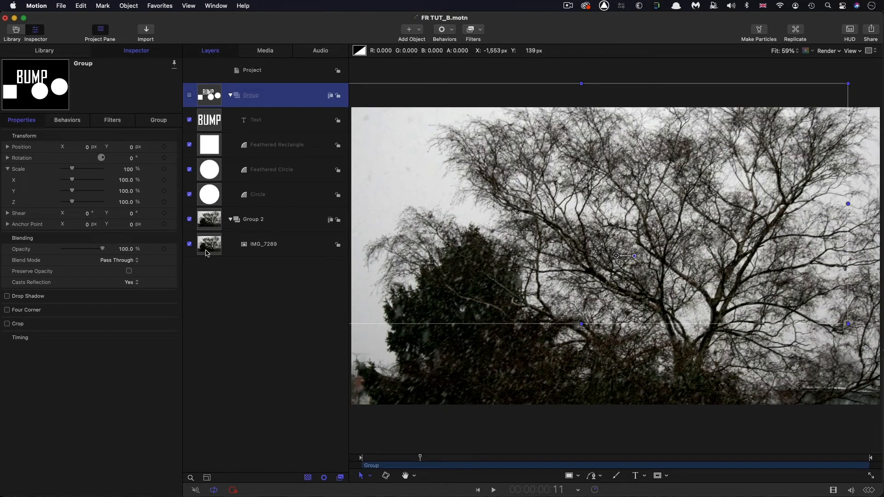
Select the tree photo IMG_7289 and view its media details (2048×1367 JPEG)
click(264, 244)
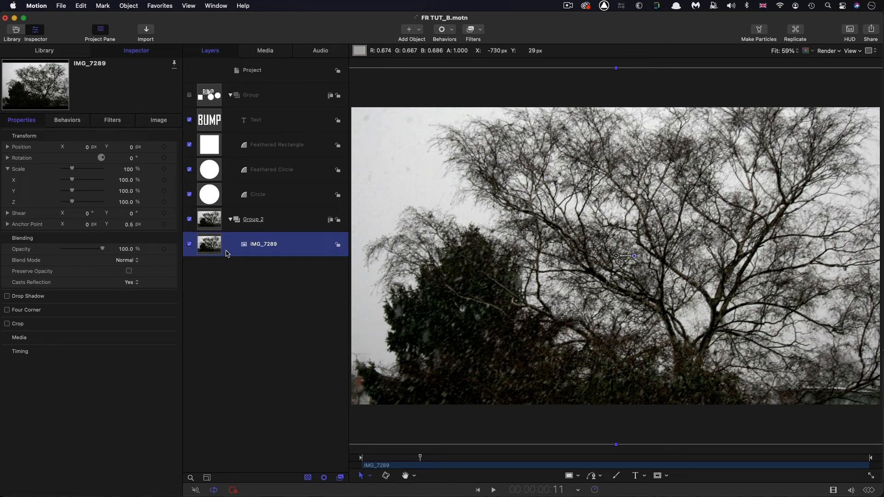
mouse_move(158, 167)
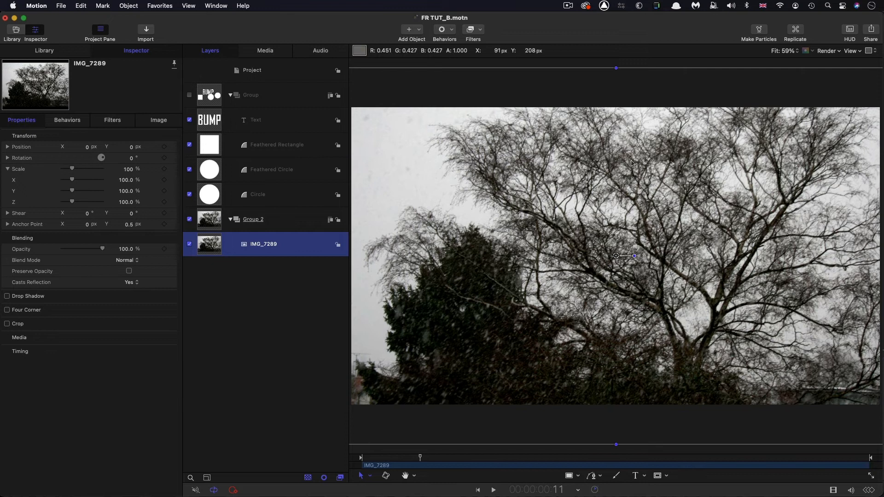
mouse_move(203, 220)
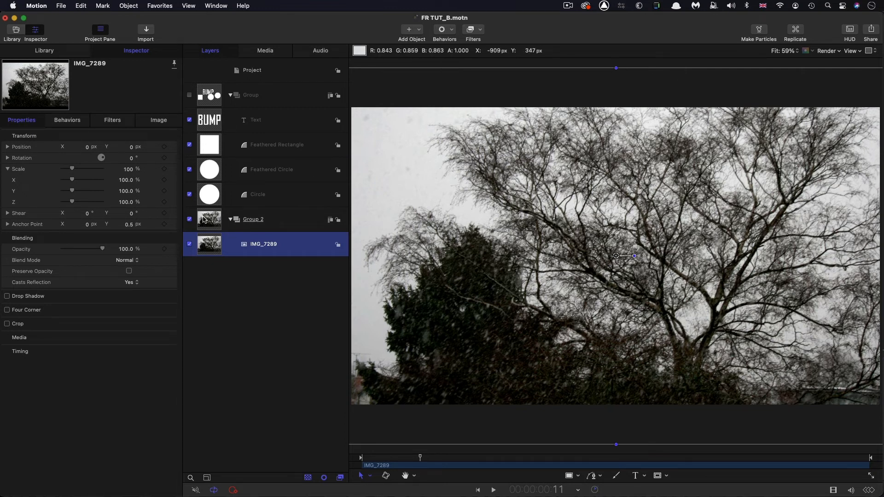
click(253, 219)
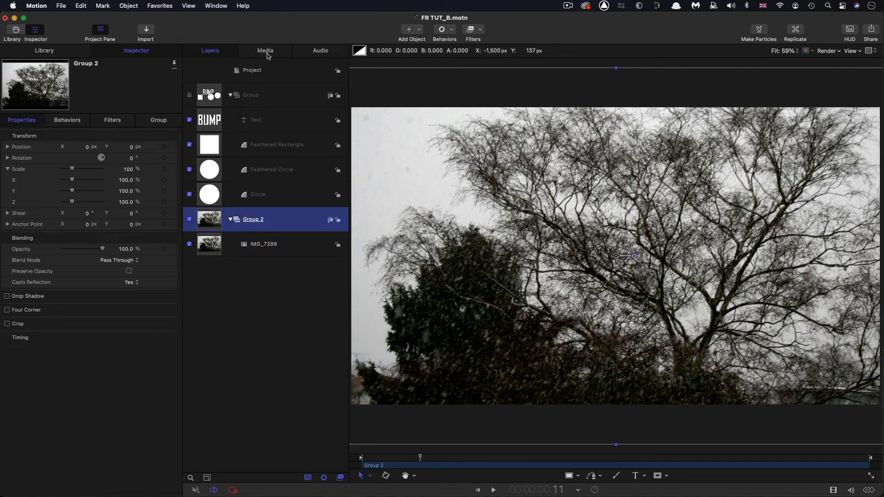
click(263, 243)
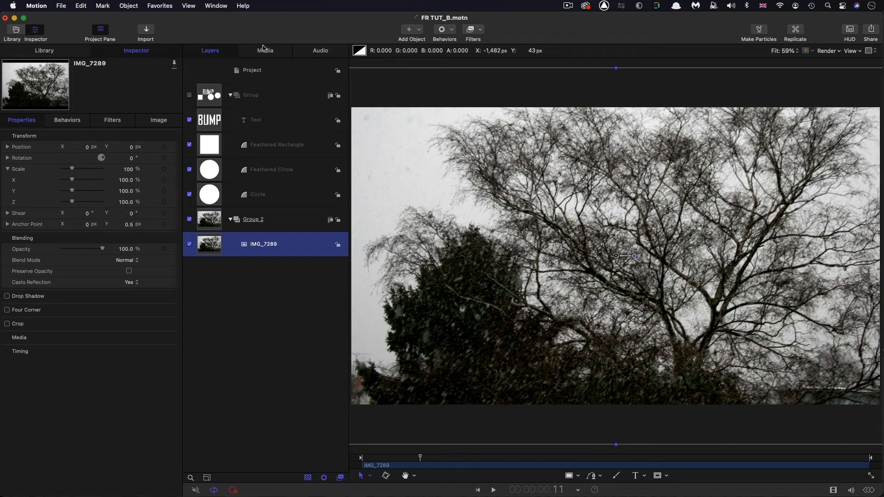
click(264, 50)
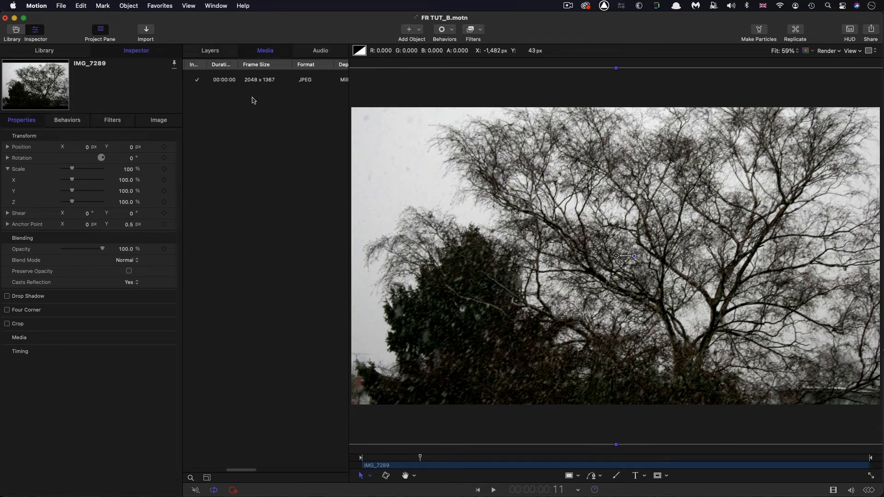
mouse_move(194, 54)
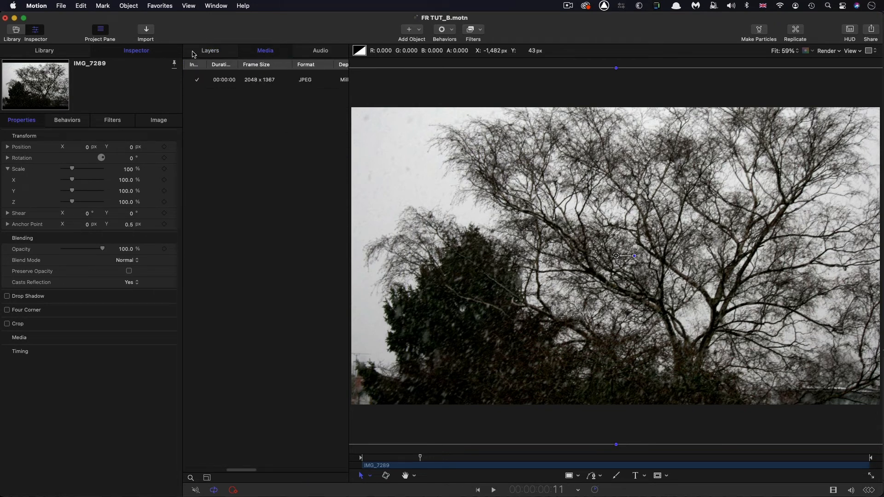
Add a Bump Map distortion to photo IMG_7289 using the Circle as map, Amount 1.0
click(210, 50)
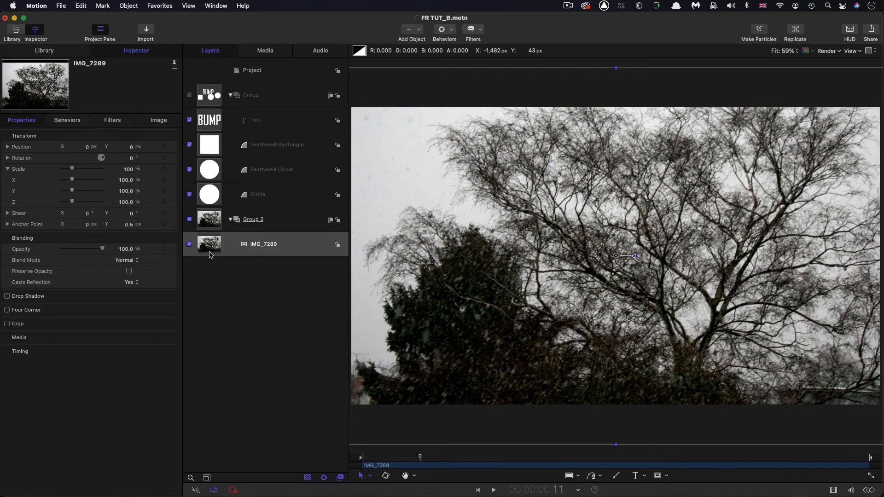
click(263, 244)
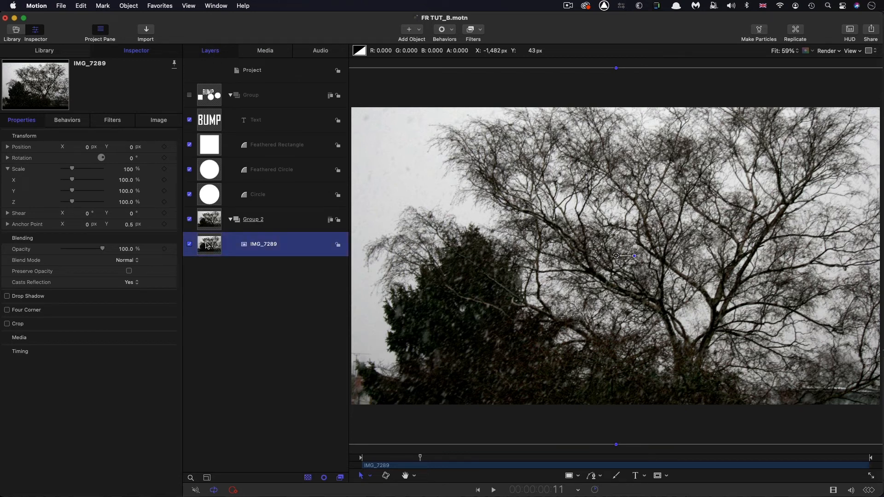
click(478, 29)
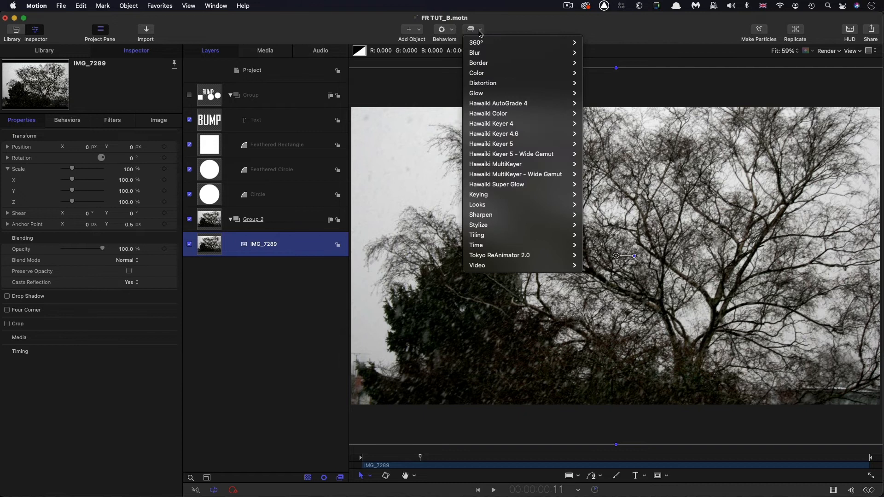
mouse_move(482, 83)
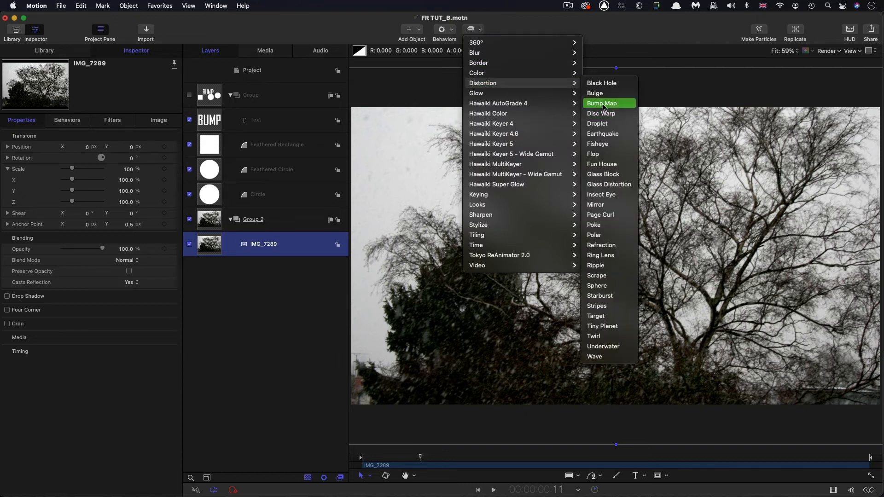
click(601, 103)
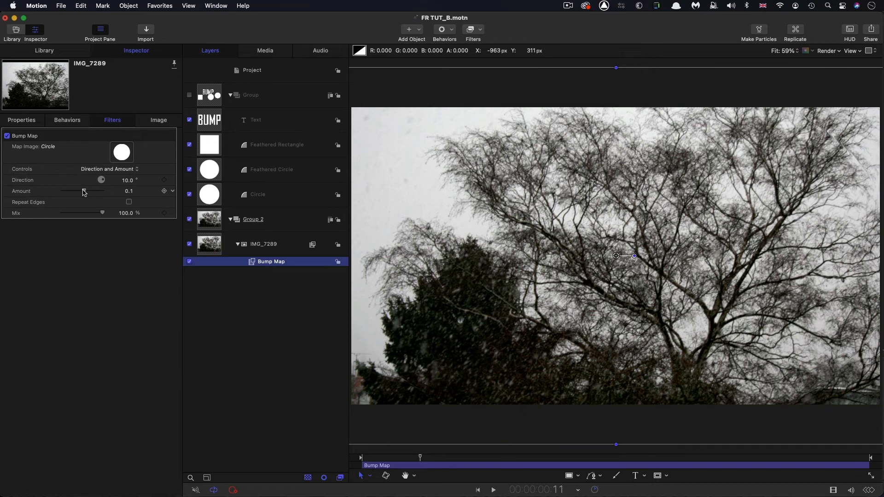
drag(84, 191, 103, 191)
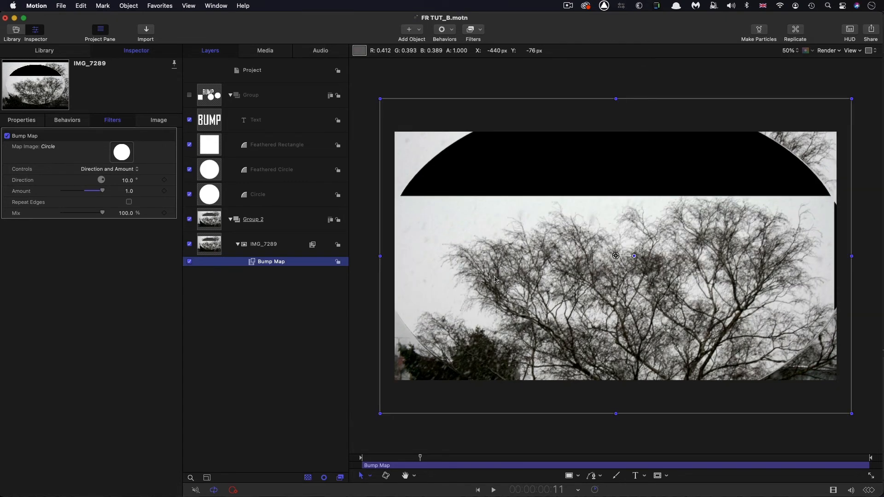
mouse_move(762, 194)
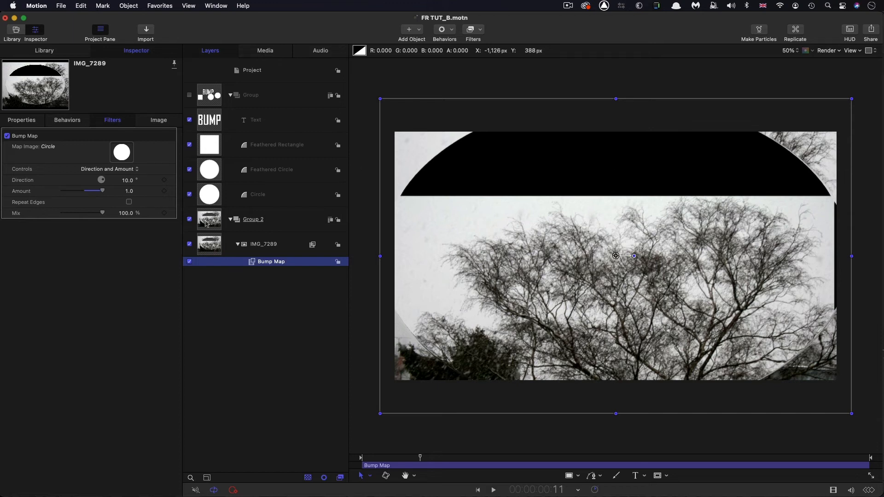
mouse_move(513, 222)
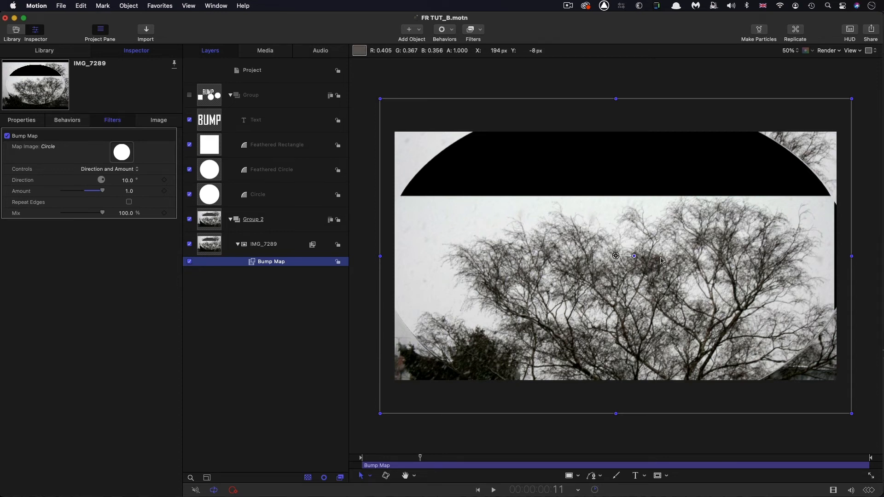
mouse_move(710, 107)
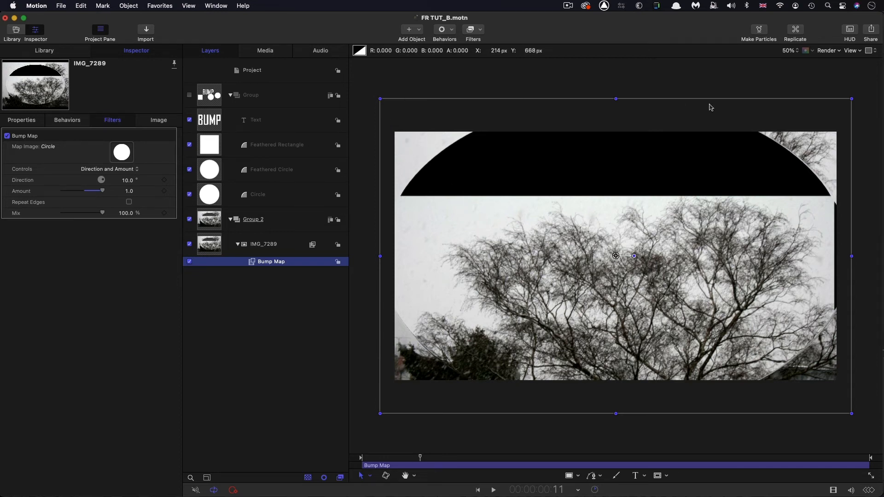
mouse_move(388, 270)
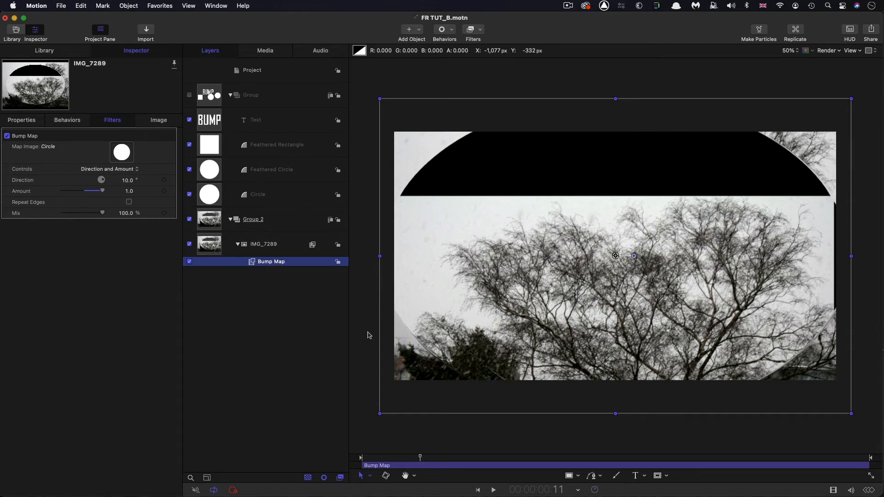
mouse_move(254, 264)
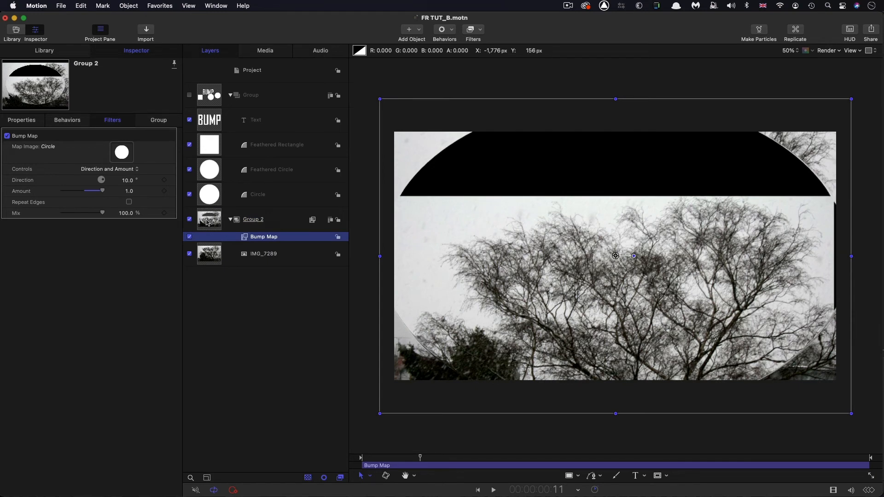
Turn on Group 2's fixed resolution and view its 1920×1080 group settings
click(159, 119)
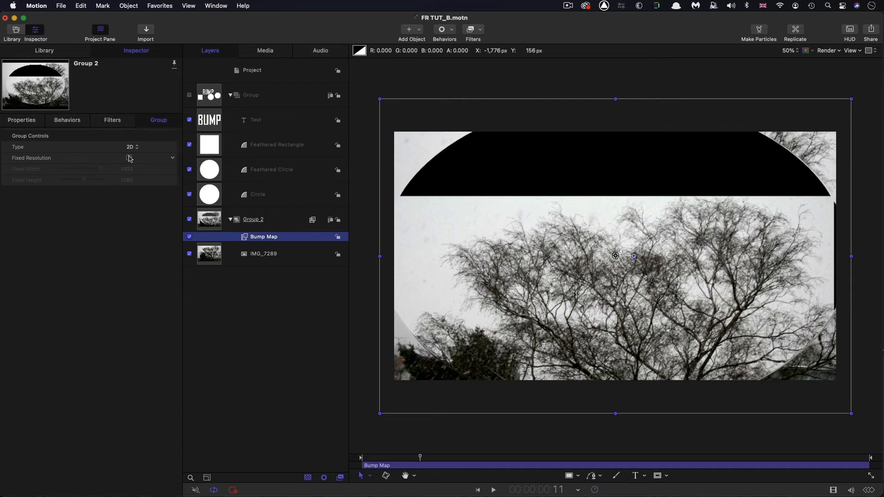
click(111, 119)
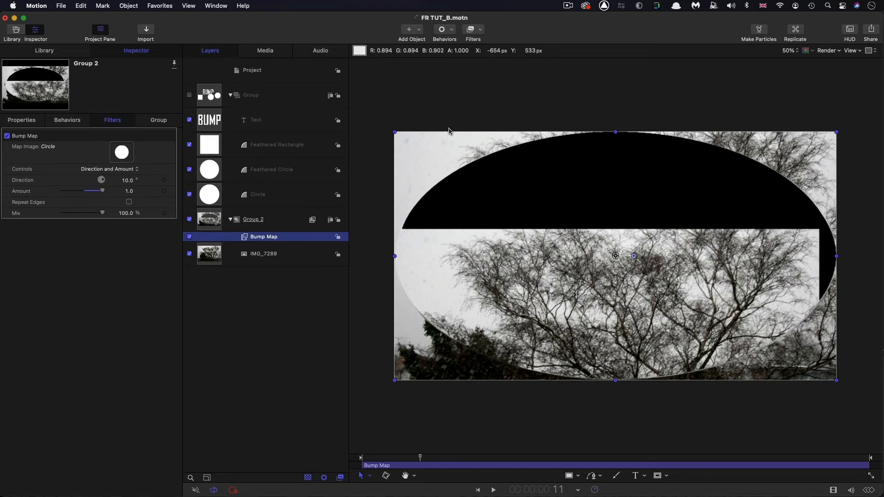
mouse_move(416, 358)
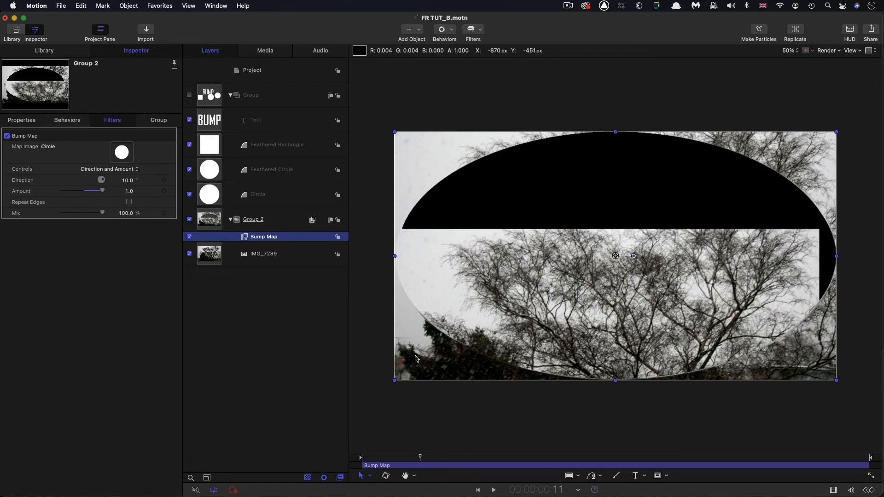
mouse_move(616, 191)
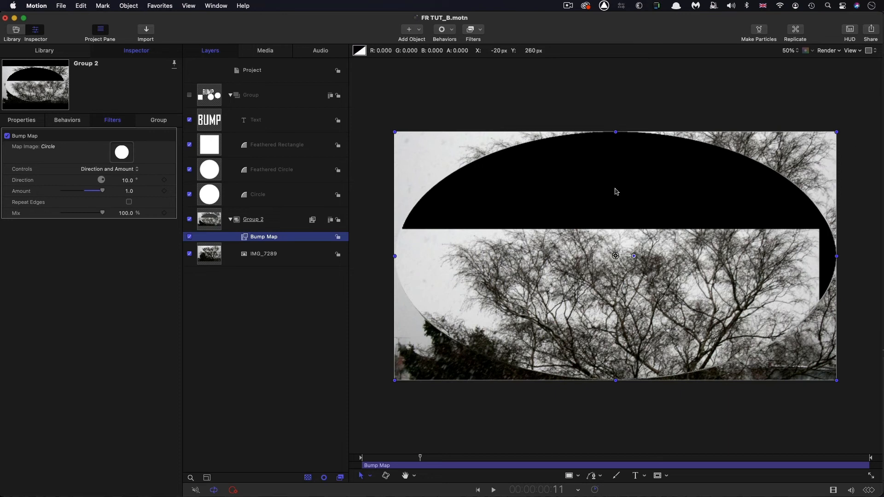
mouse_move(716, 164)
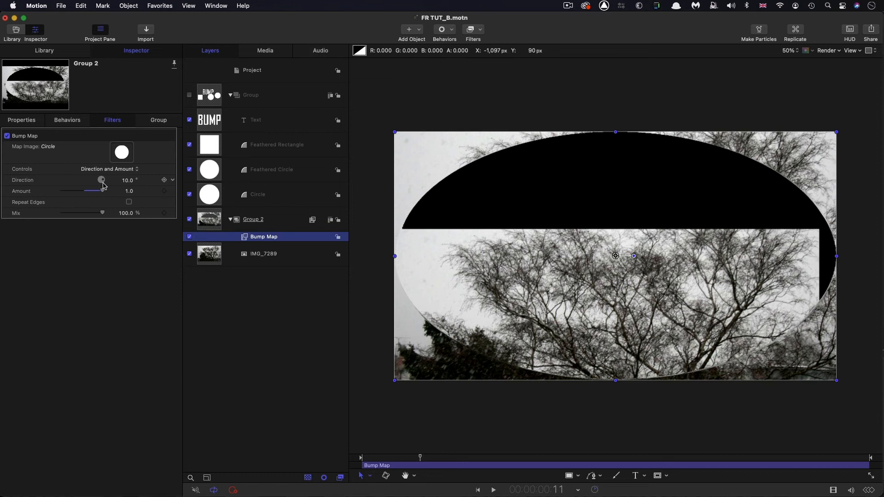
click(159, 119)
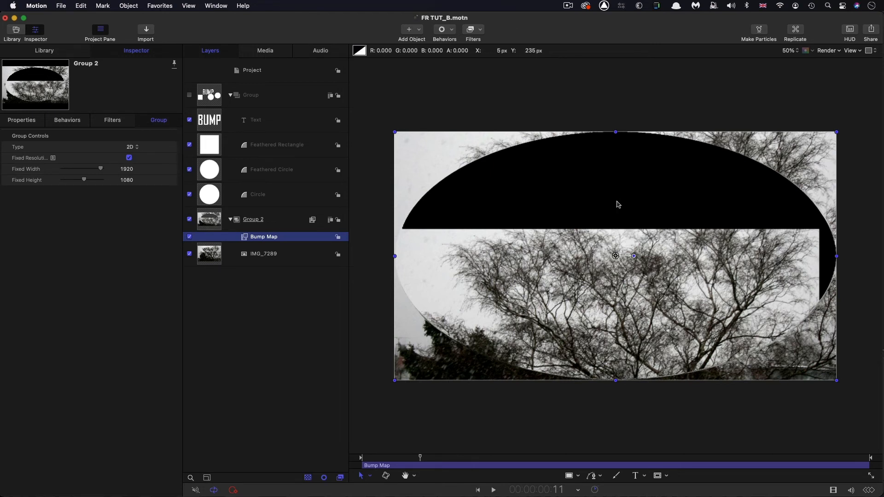
mouse_move(605, 297)
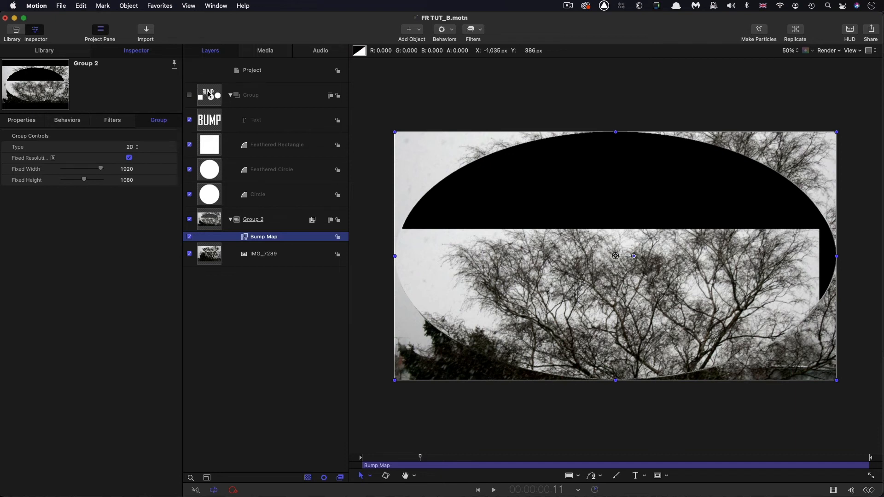
Leave only the Circle visible in the map group and set it to fixed 1920×1080 resolution
click(250, 95)
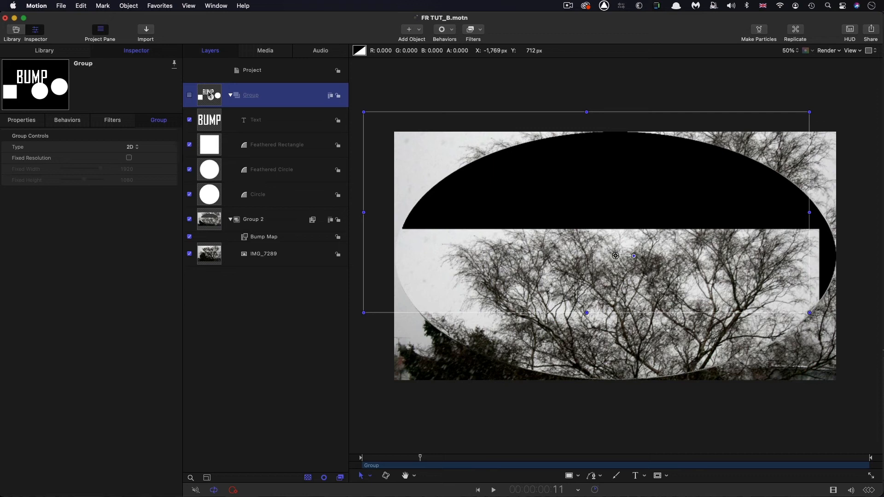
mouse_move(236, 146)
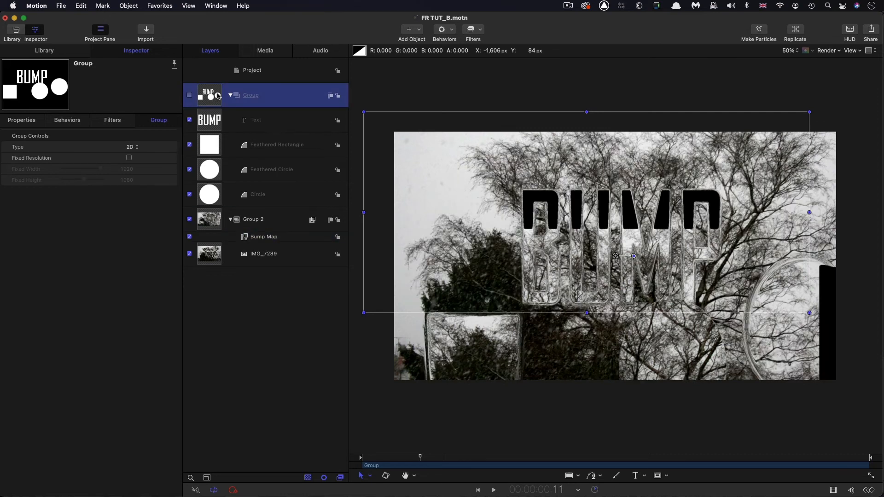
click(189, 120)
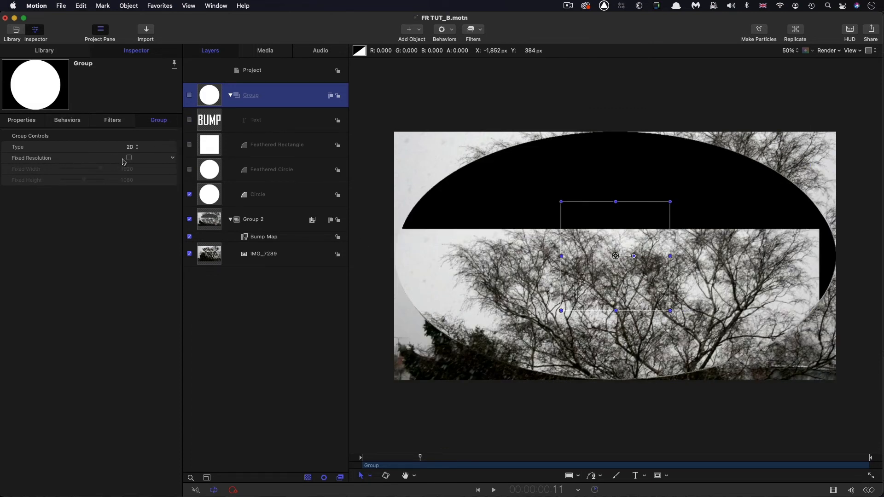
click(128, 157)
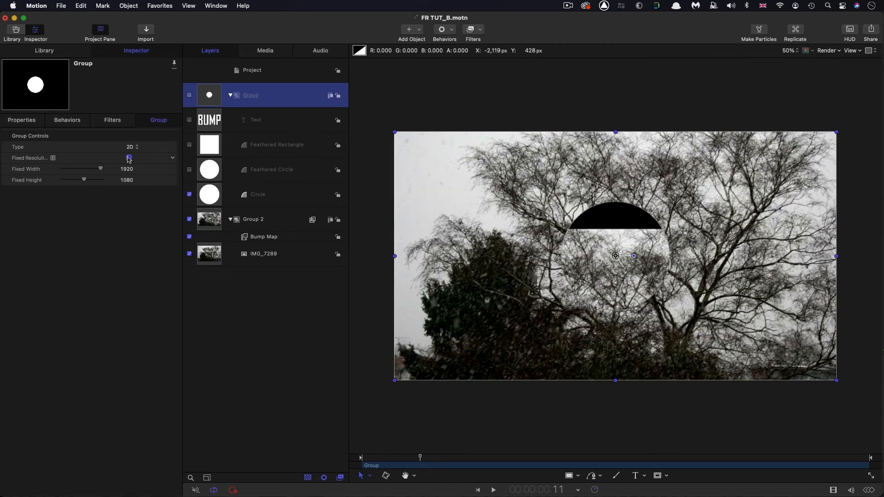
click(129, 158)
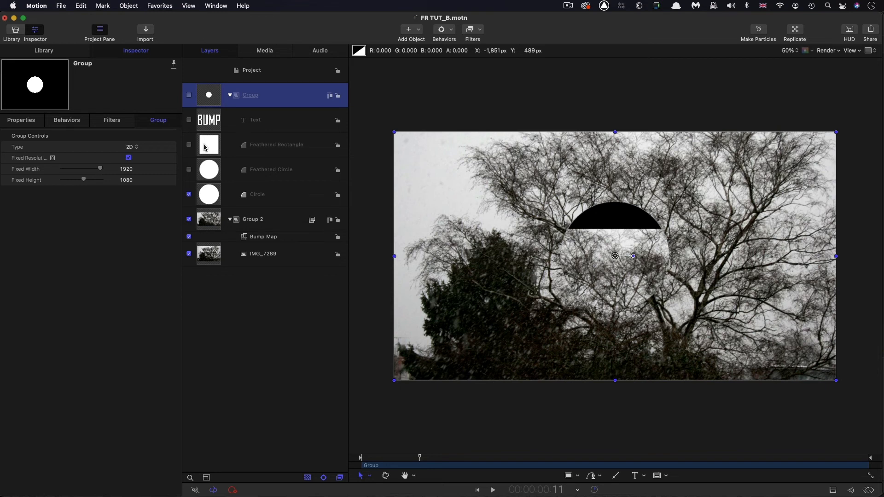
Toggle the Feathered Rectangle back on so its distortion shows beside the circle
click(276, 145)
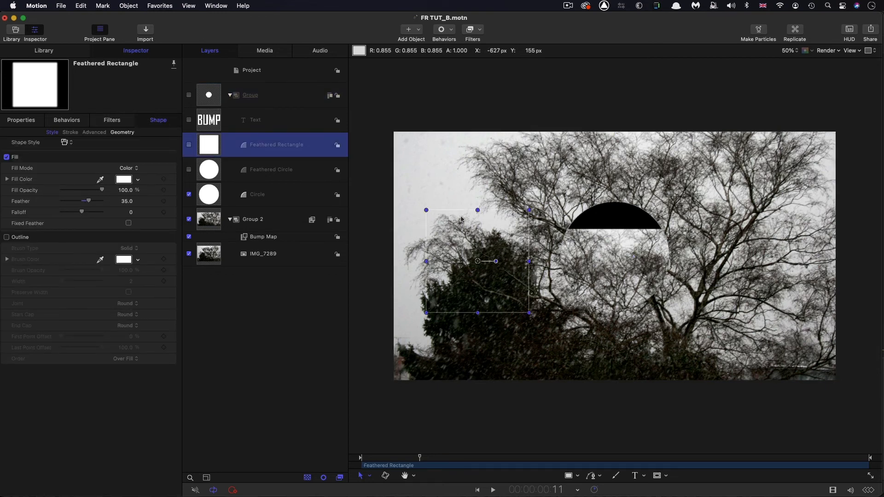
mouse_move(504, 277)
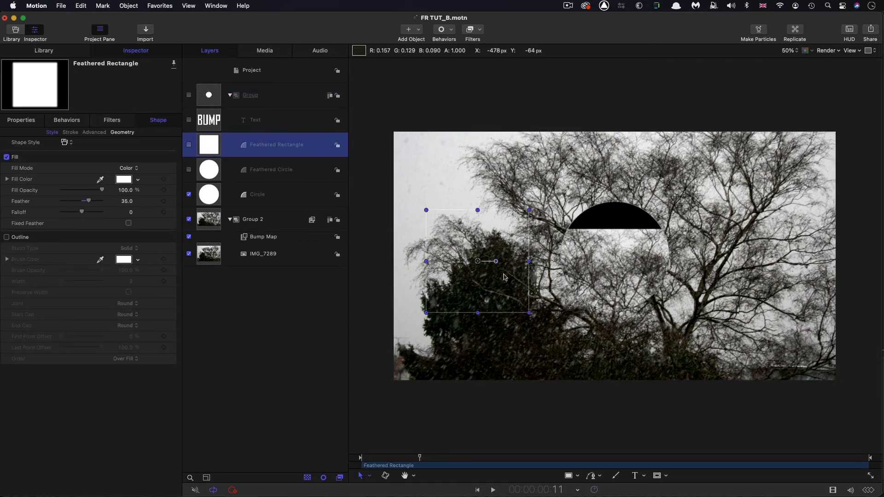
mouse_move(511, 230)
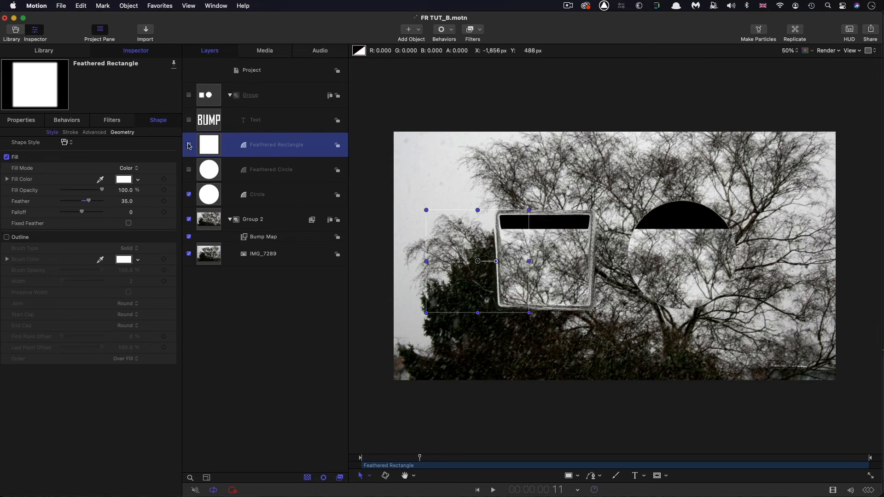
click(189, 144)
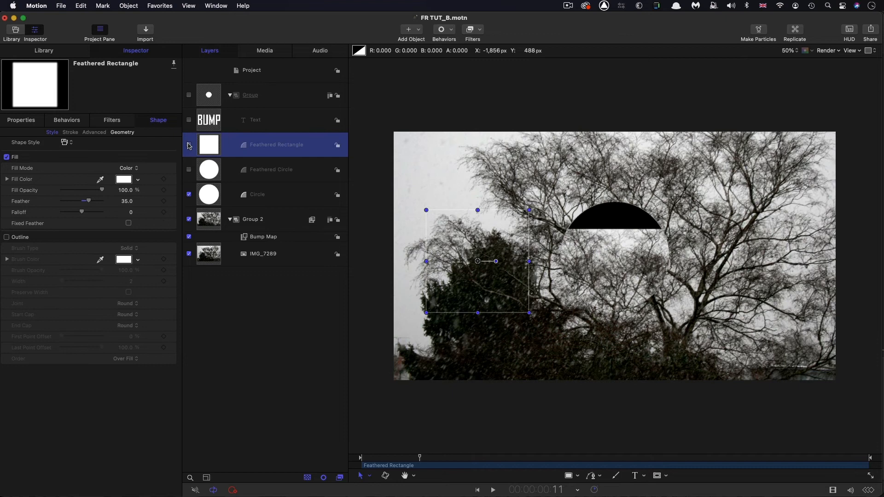
click(189, 144)
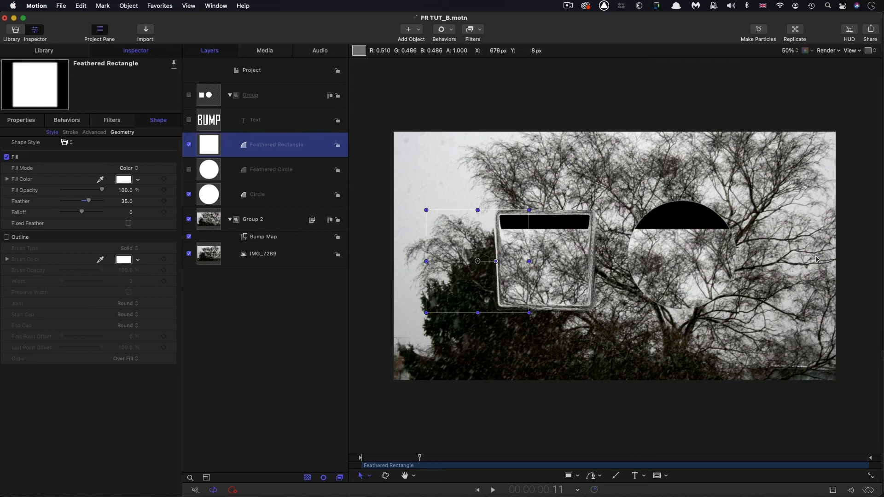
mouse_move(524, 250)
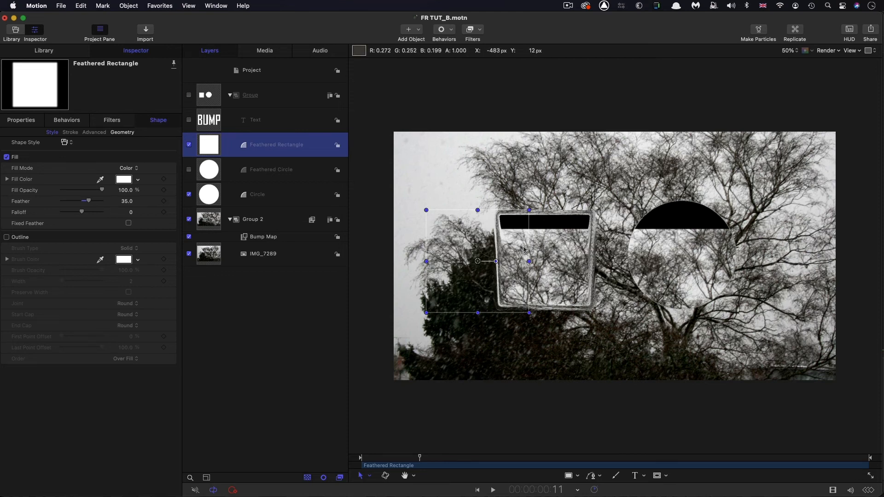
click(249, 95)
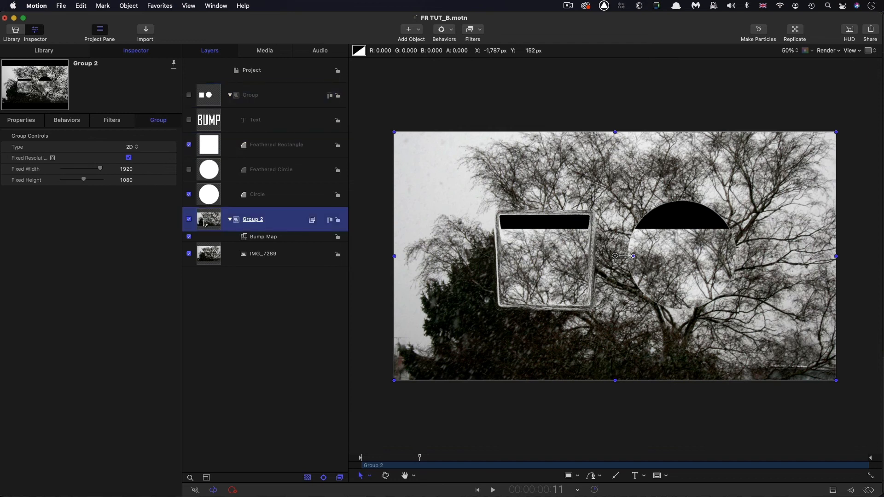
Add a Color Solid generator to the map group and set its colour to black
click(249, 95)
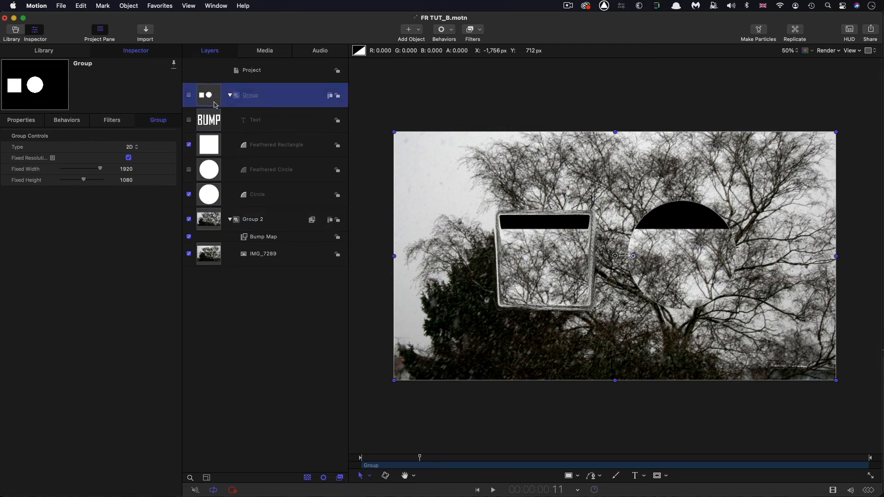
click(407, 30)
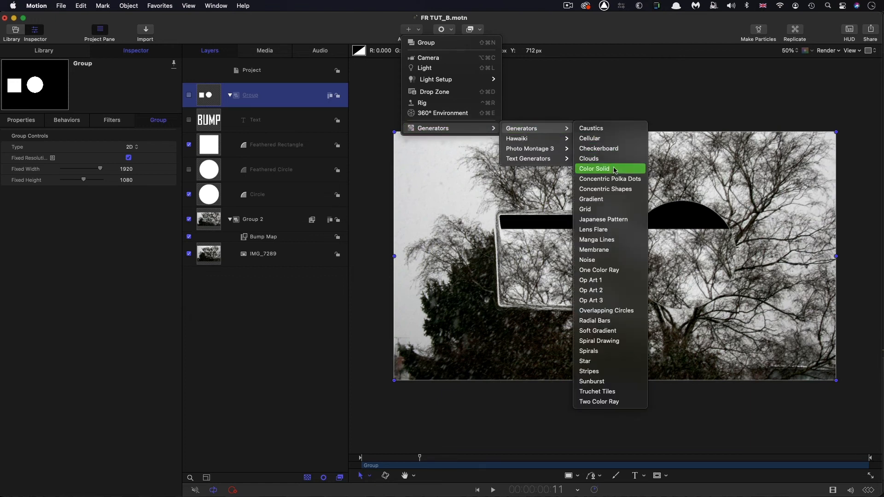
click(594, 168)
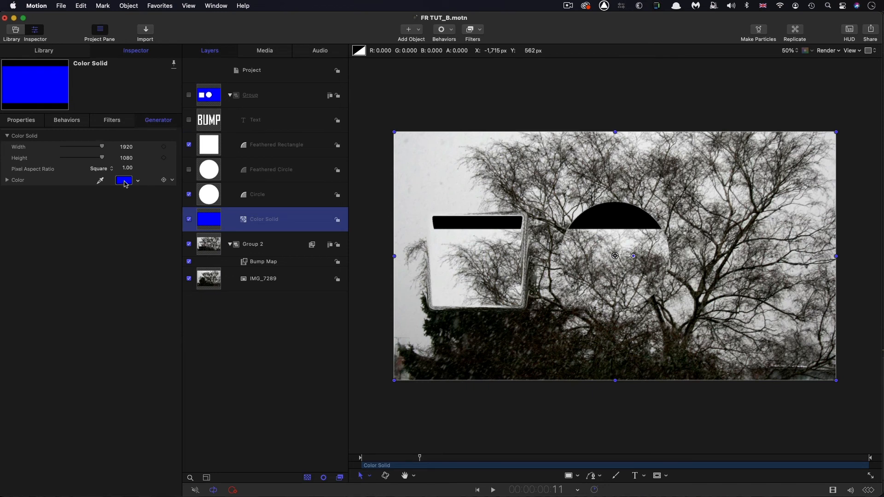
click(123, 179)
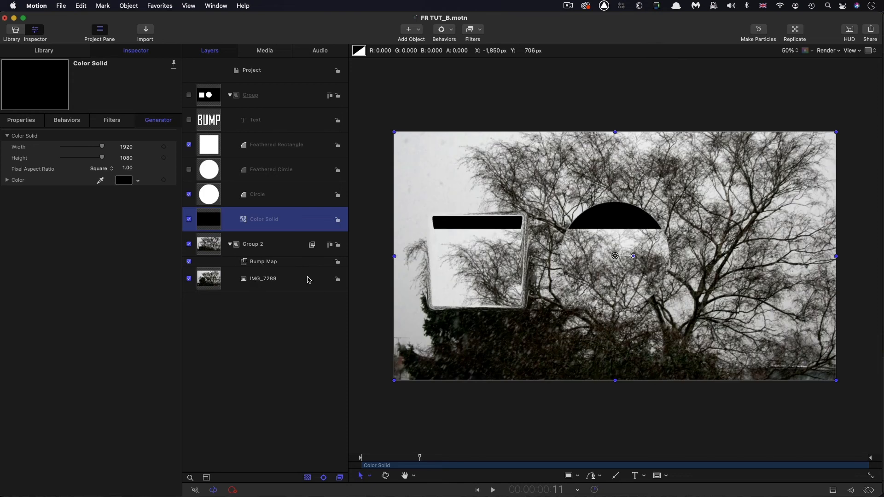
mouse_move(495, 167)
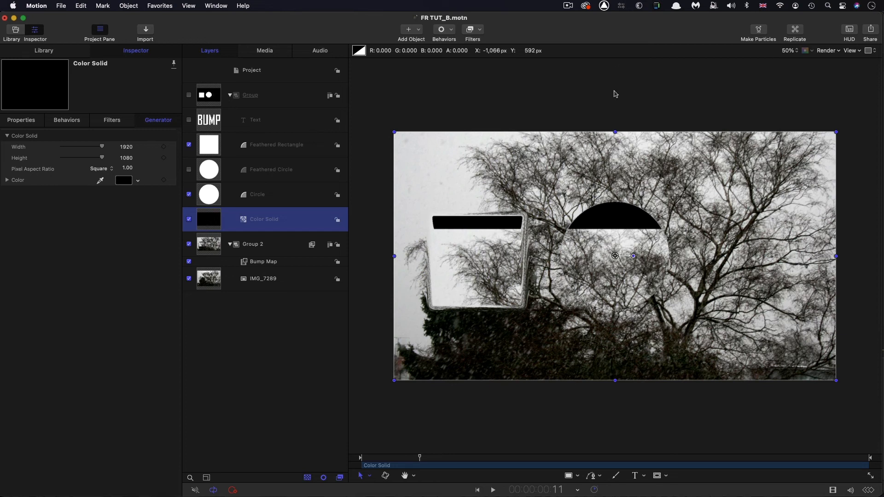
Switch off the map group's fixed resolution and compare with Group 2's settings
click(250, 95)
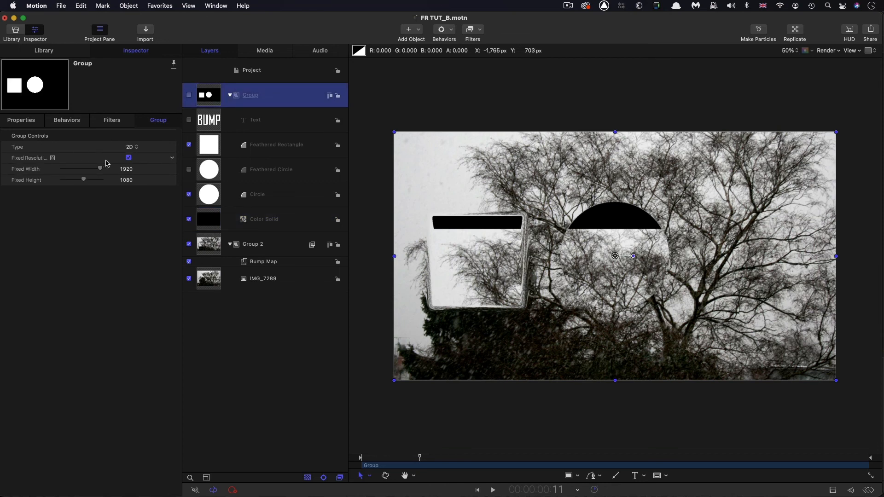
click(128, 158)
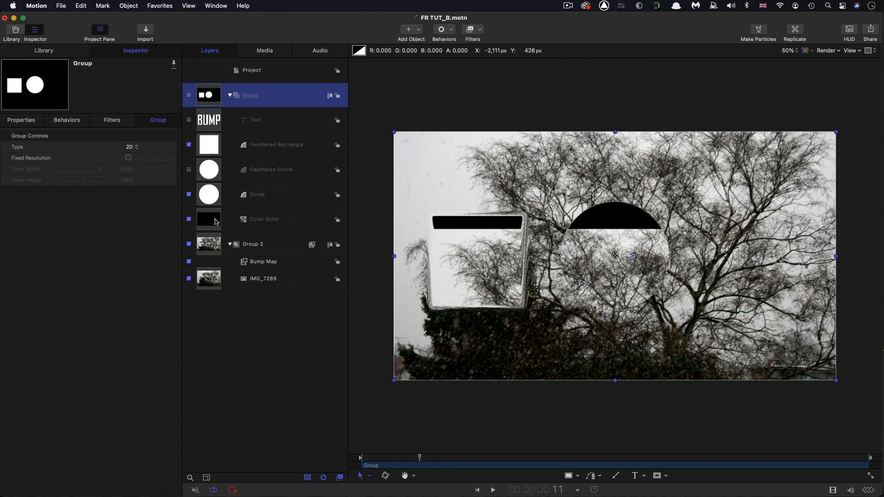
mouse_move(366, 152)
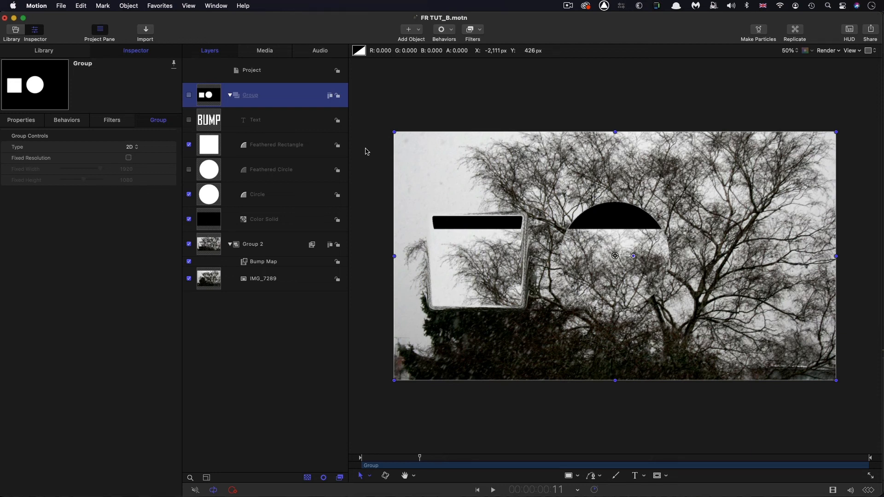
mouse_move(360, 310)
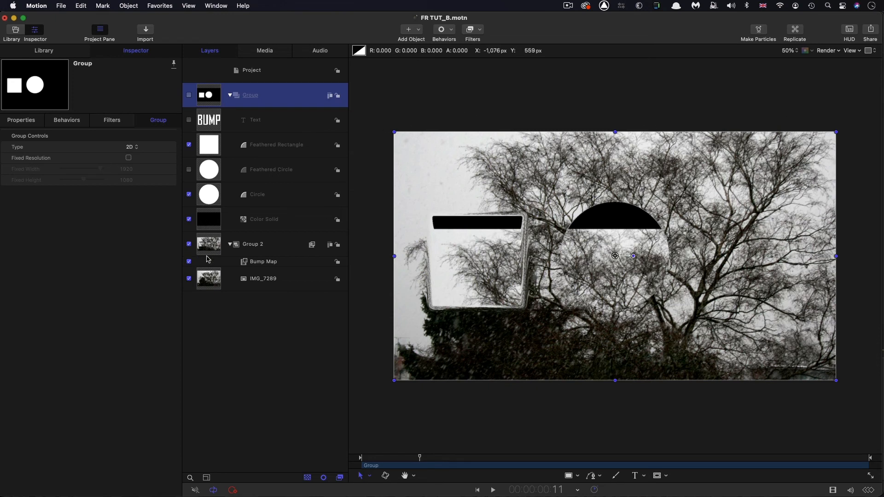
click(252, 244)
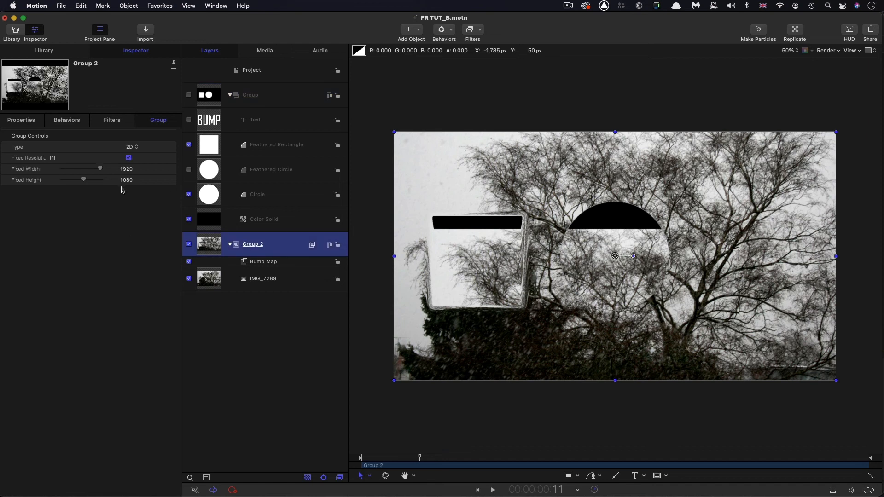
mouse_move(209, 243)
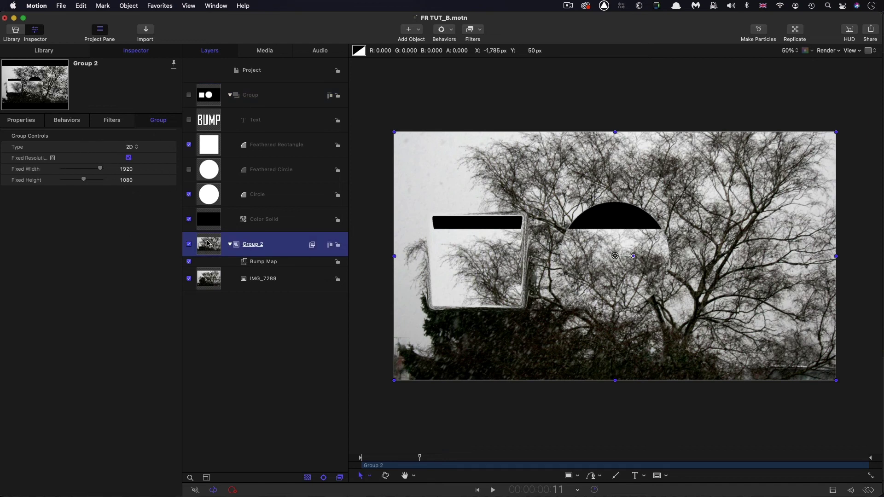
click(264, 219)
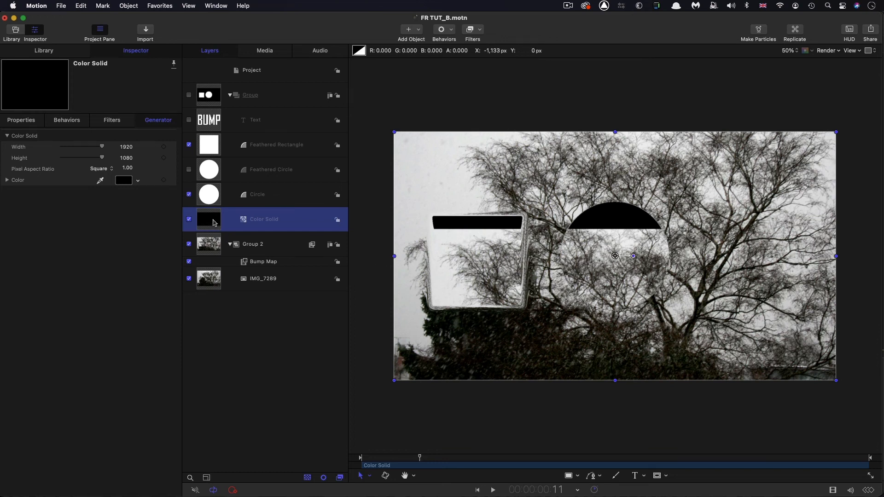
mouse_move(672, 175)
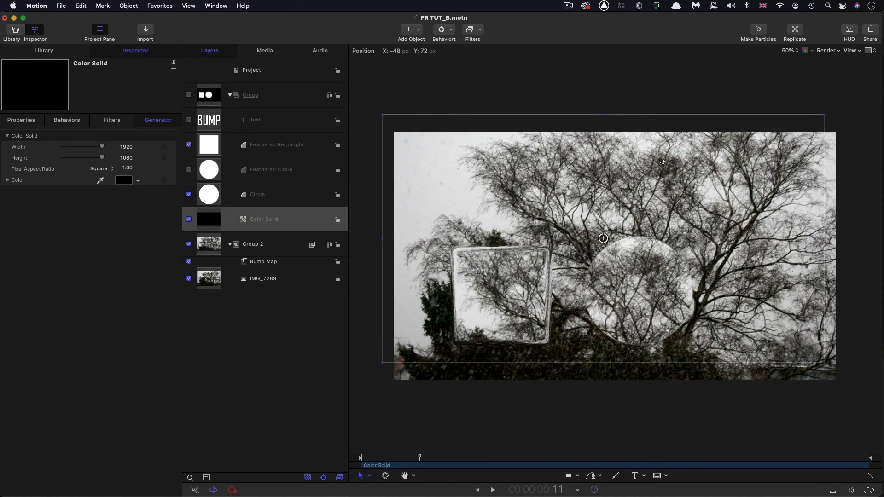
Enable the BUMP text layer in the map group so it distorts the photo too
click(262, 219)
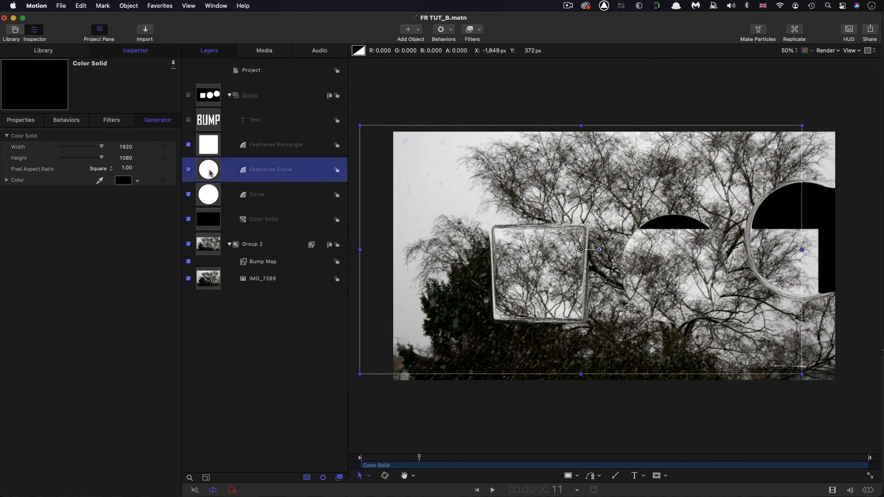
click(262, 278)
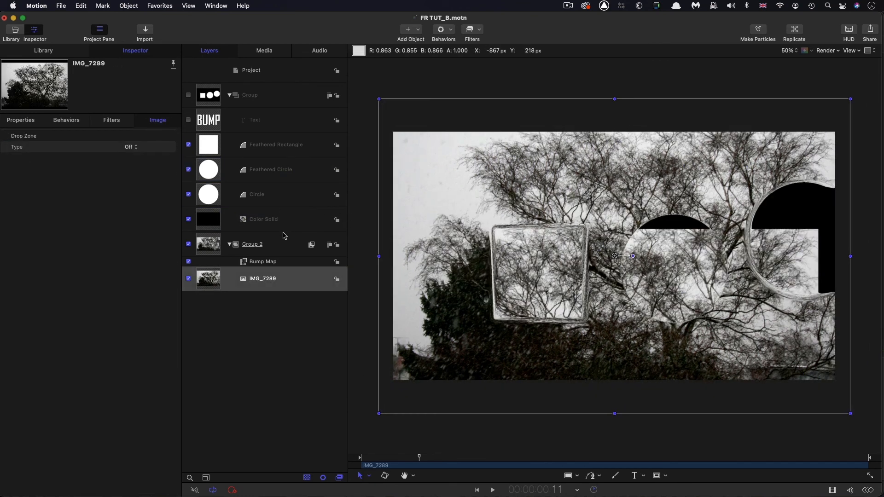
click(270, 170)
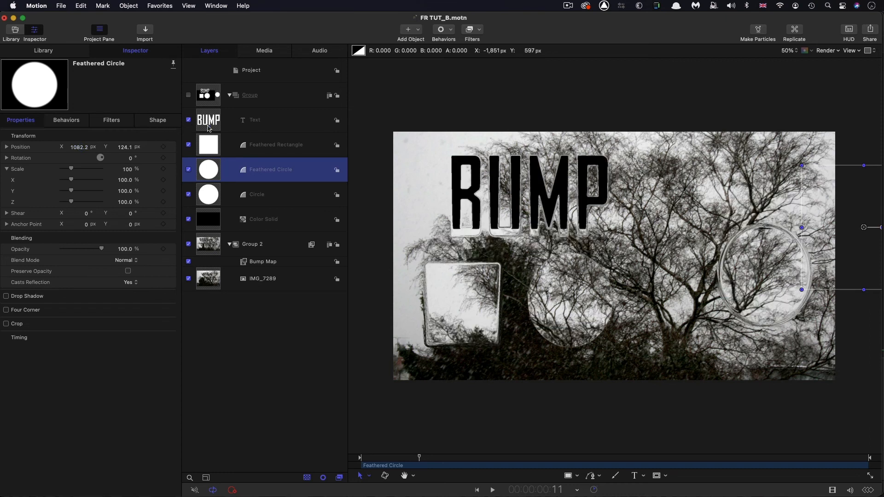
click(254, 120)
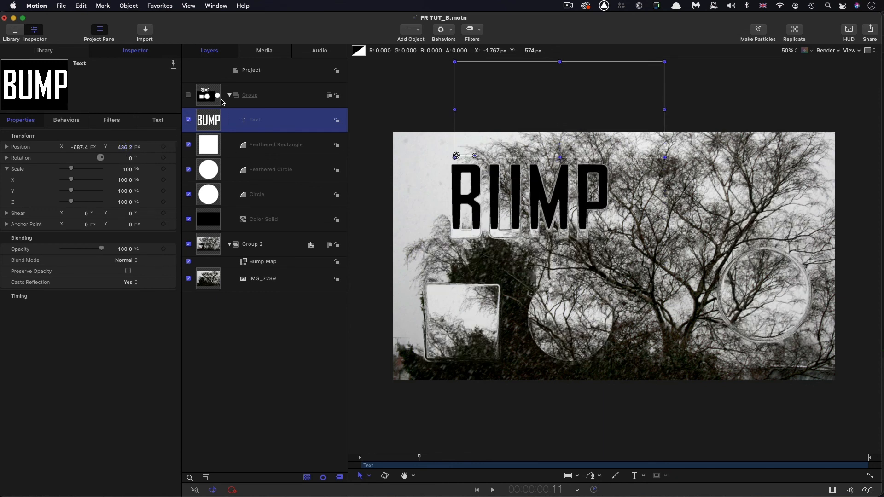
Give the shapes group fixed 1920×1080 resolution and turn it on to view it directly
click(250, 94)
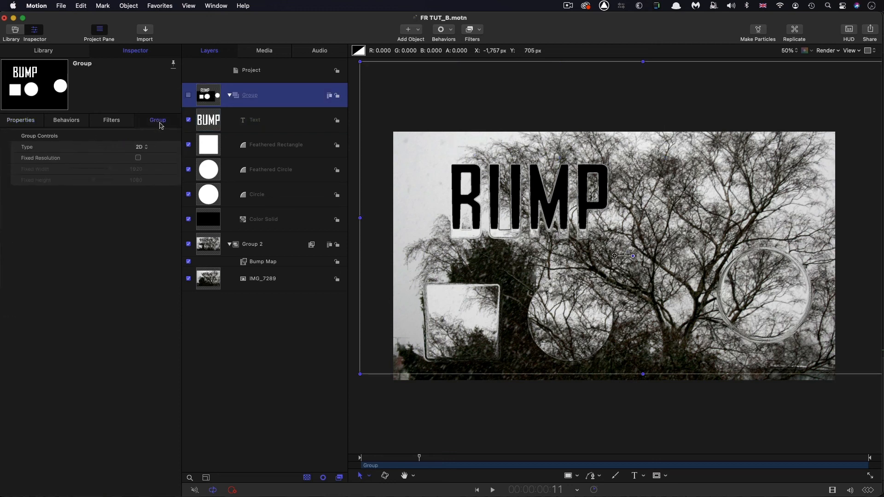
click(138, 157)
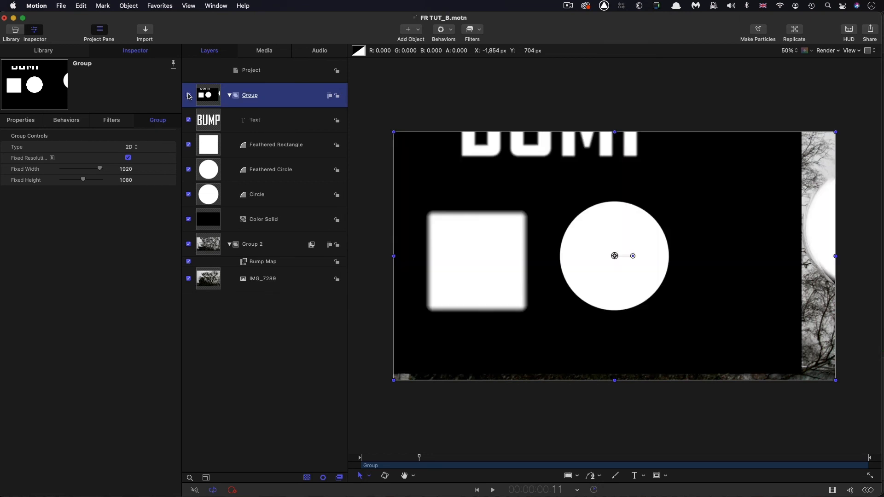
click(187, 95)
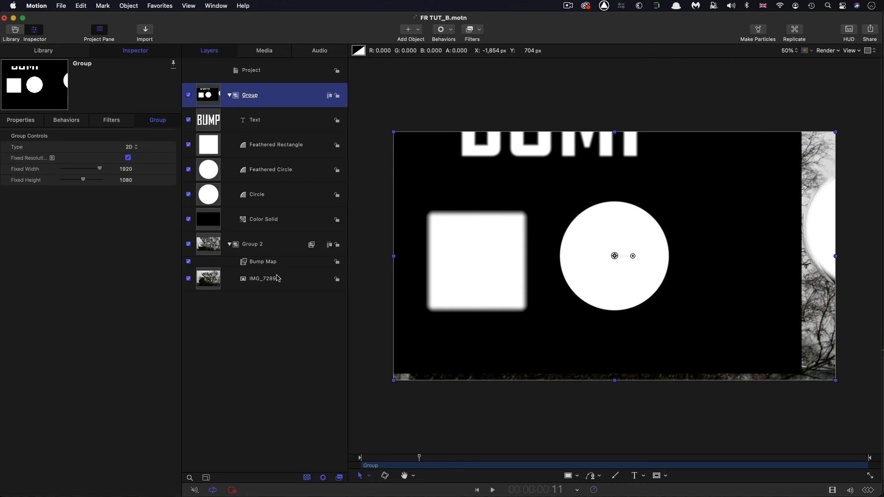
Inspect the Feathered Circle's transform properties, then select the black Color Solid
click(271, 169)
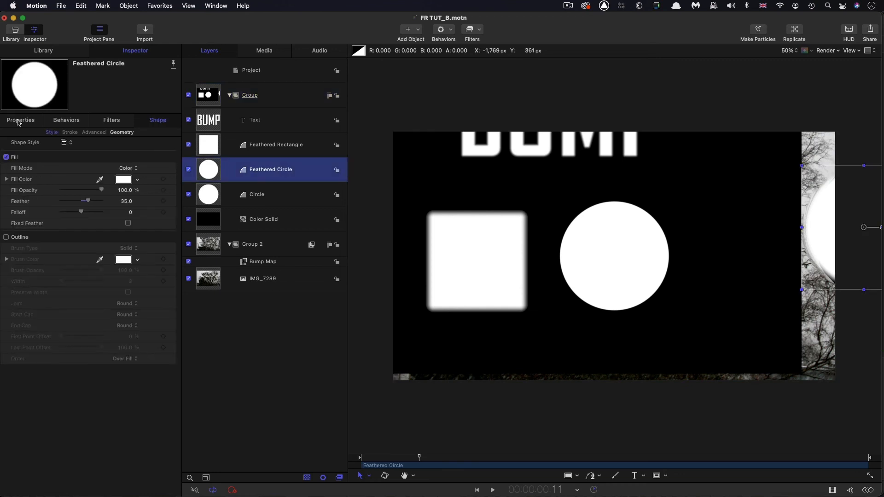
click(22, 120)
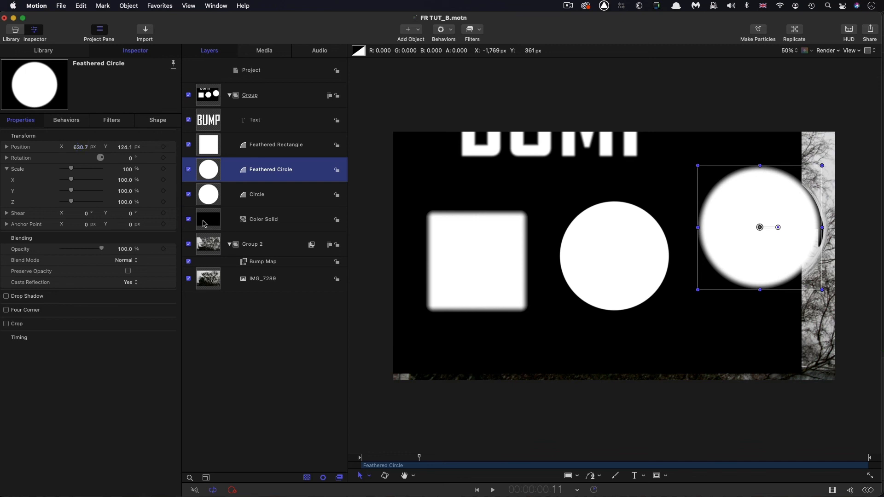
click(262, 219)
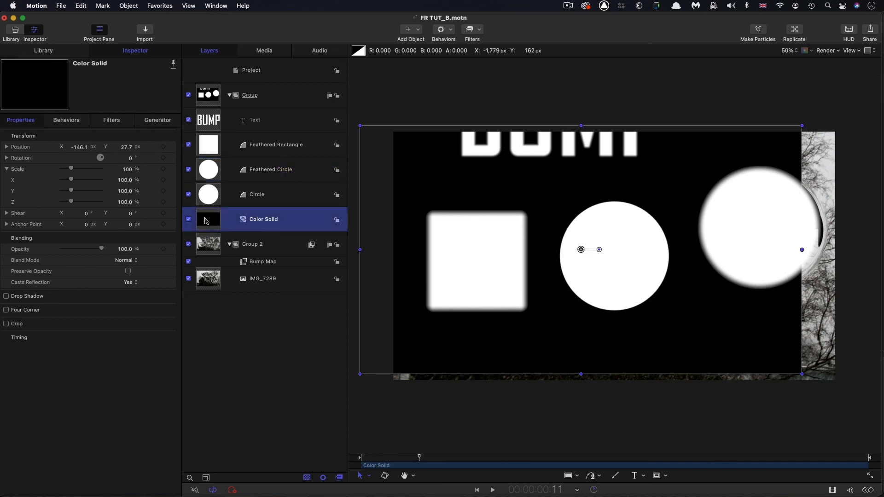
mouse_move(792, 146)
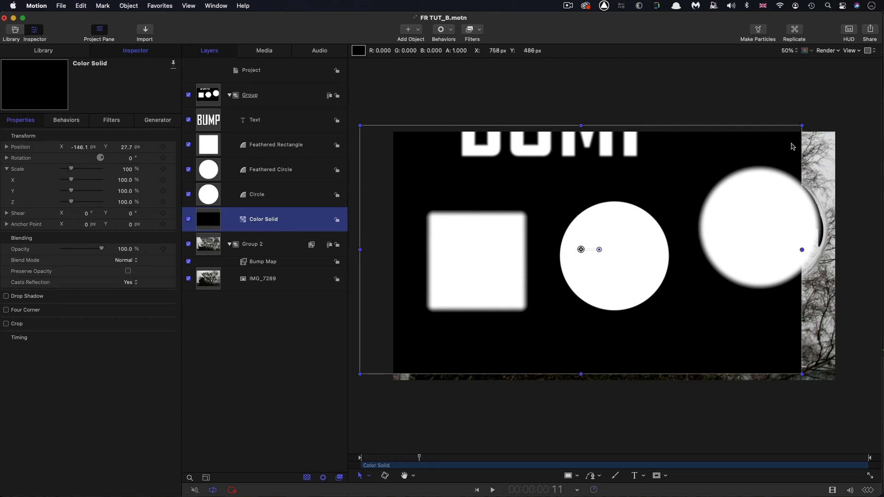
mouse_move(846, 172)
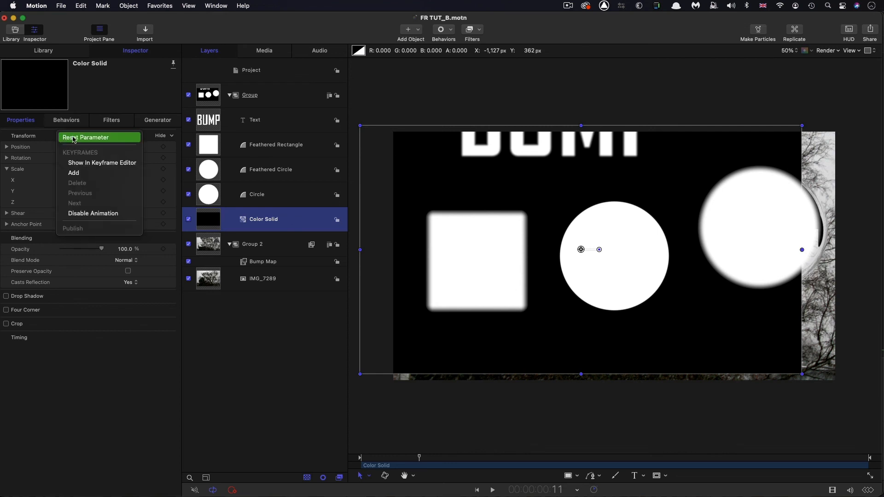
Reset the Color Solid's Position to centre it, then hide the shapes group to see the photo
click(87, 137)
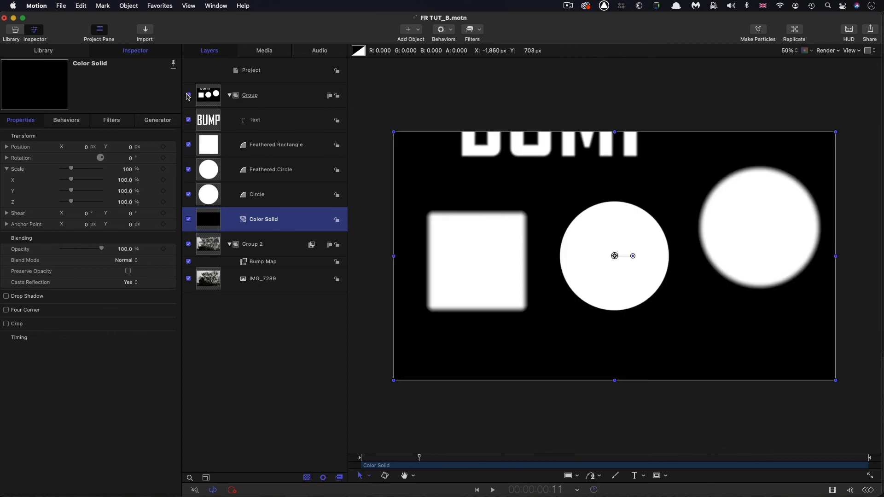
click(188, 95)
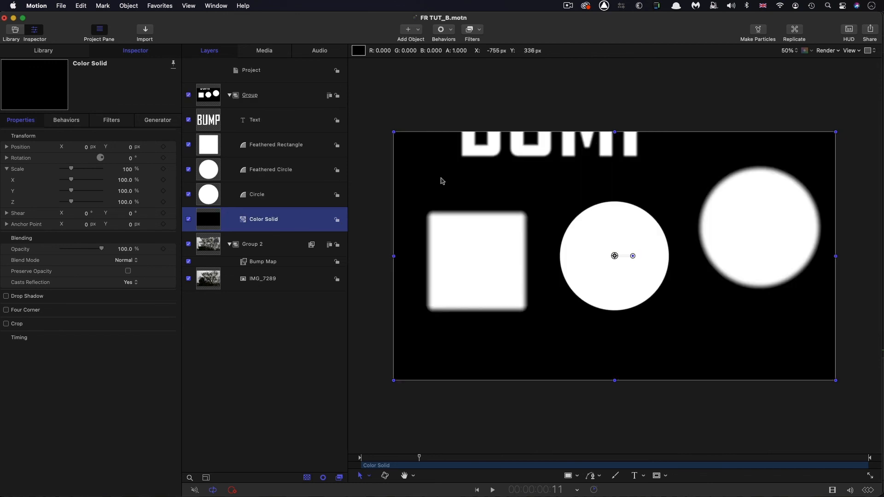
mouse_move(435, 275)
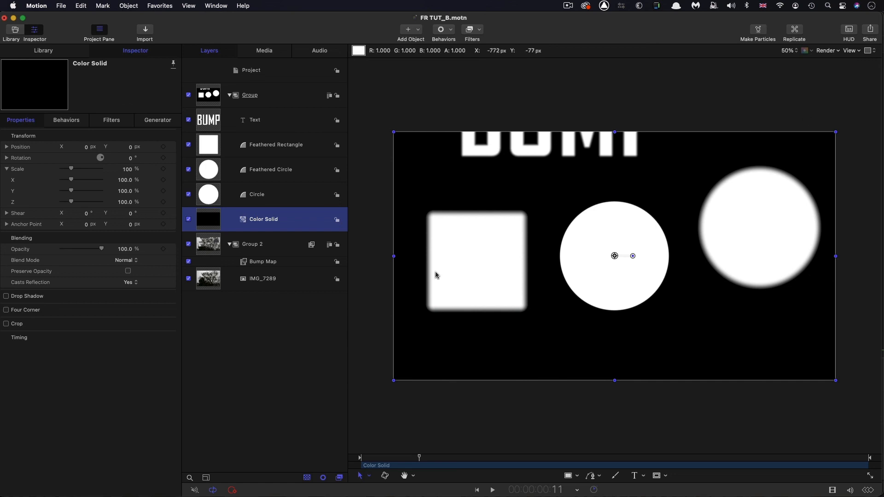
mouse_move(814, 126)
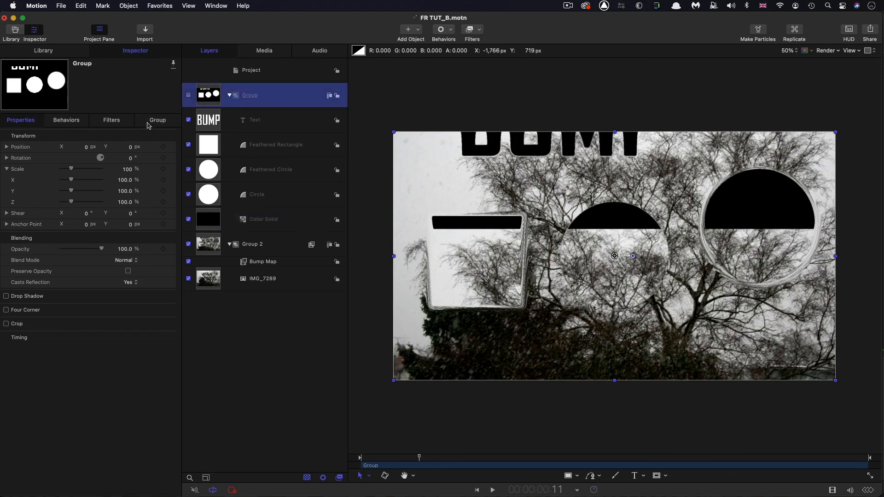
click(158, 120)
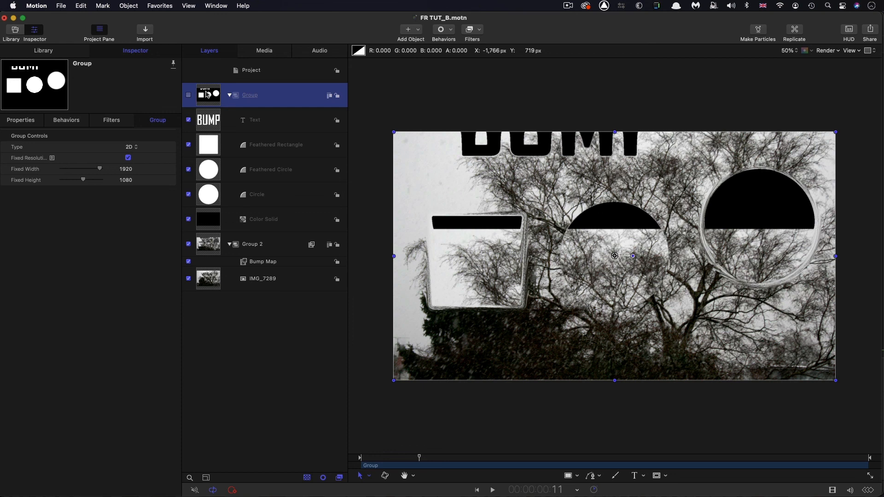
click(257, 219)
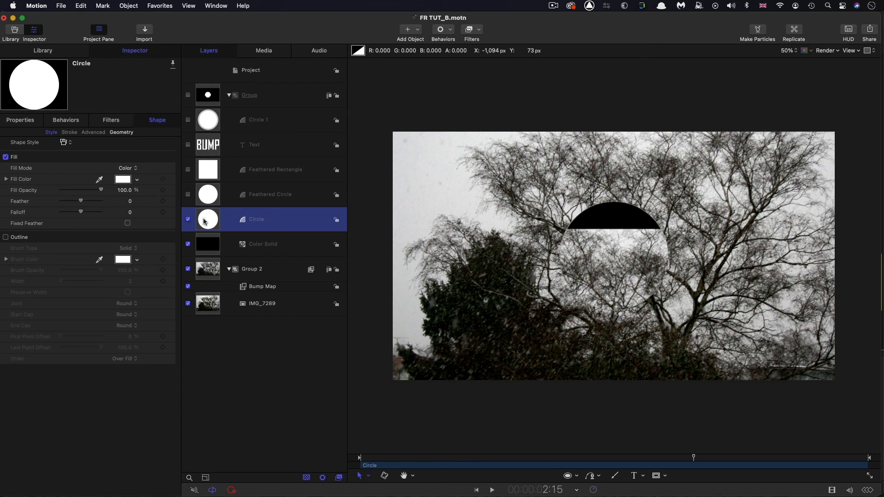
mouse_move(665, 160)
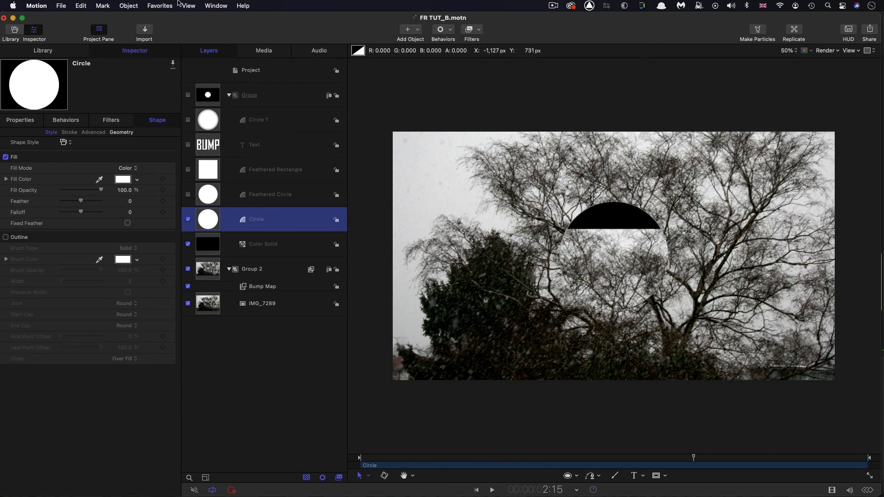
Make the circle a particle emitter with a tiled Rectangle shape, 5 columns by 5 rows, speed 200
click(128, 5)
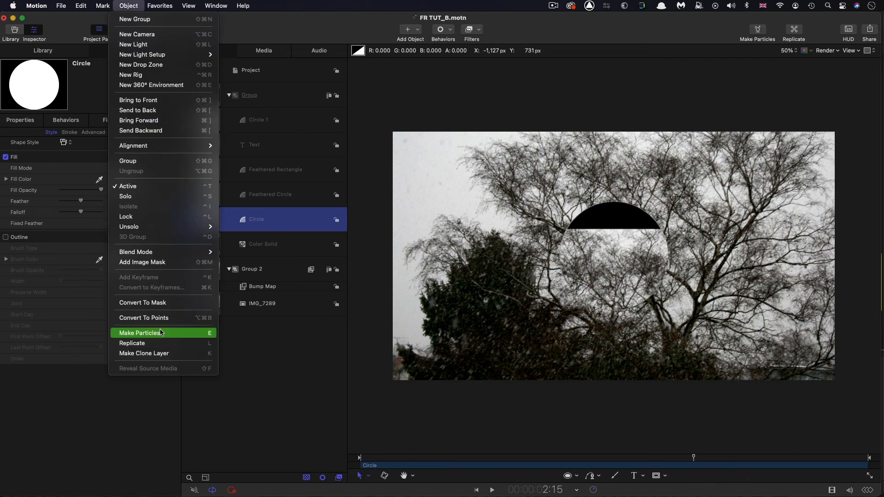
click(140, 333)
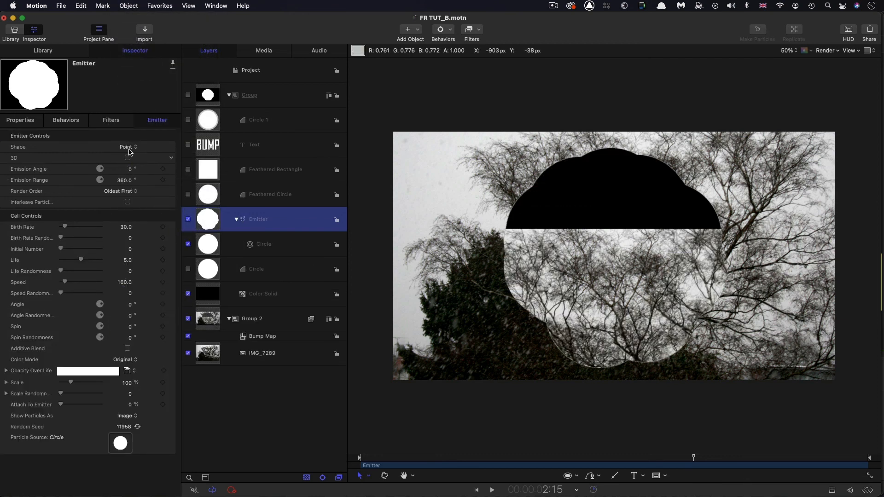
click(128, 146)
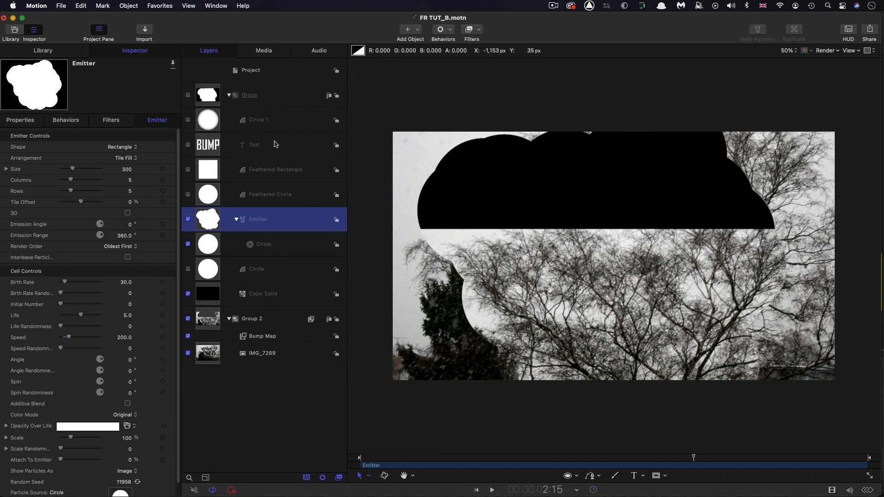
Preview the particle cloud bump on the photo and toggle the shapes group's fixed resolution off
click(249, 95)
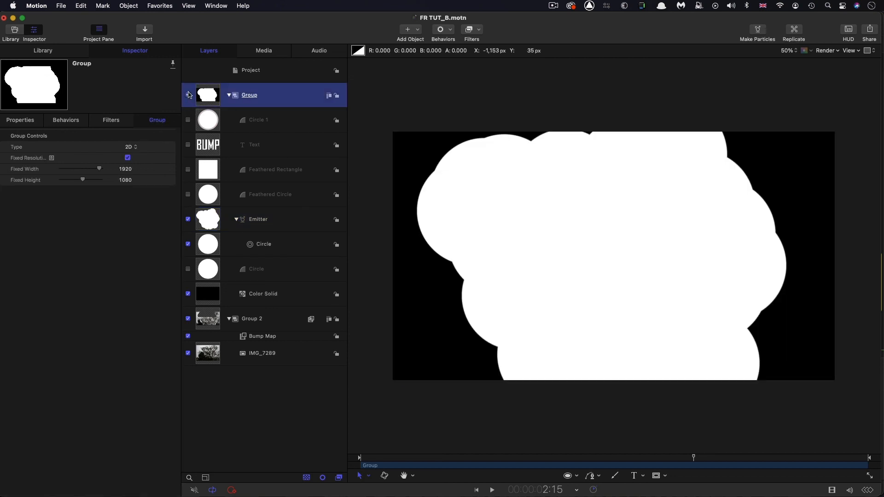
click(491, 489)
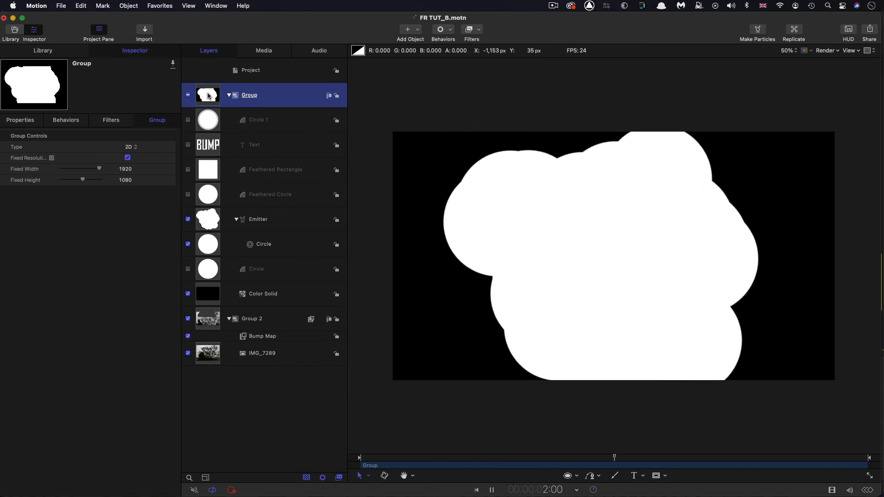
click(188, 95)
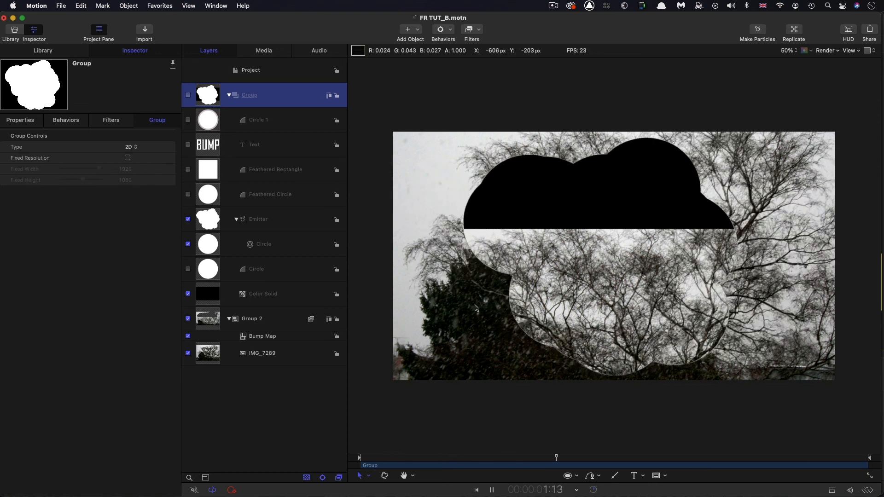
click(251, 319)
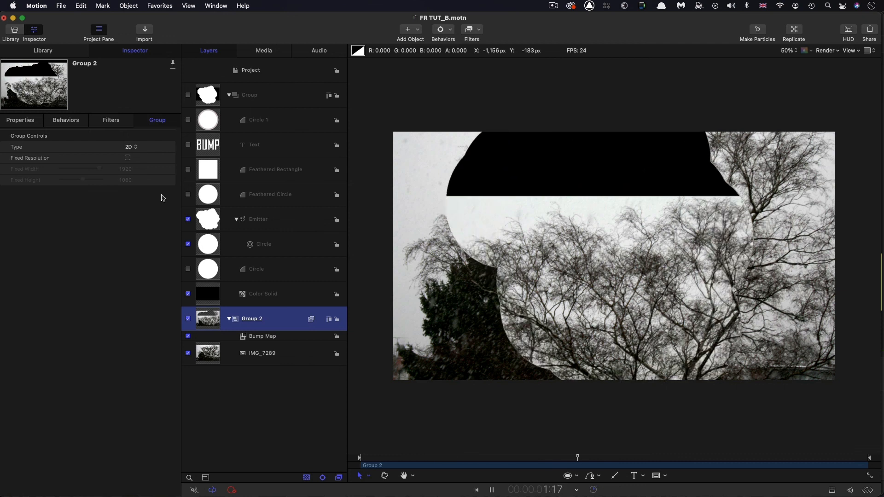
Turn fixed 1920×1080 resolution back on for the shapes group and enable it for Group 2
click(250, 95)
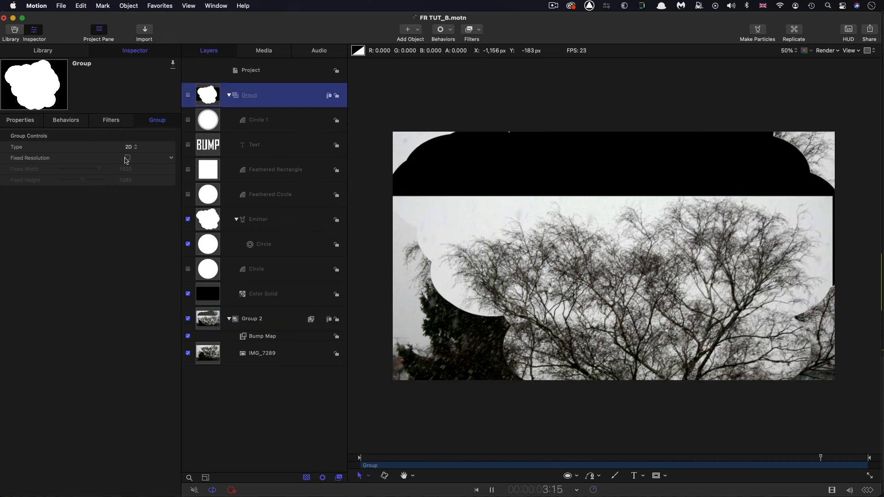
click(127, 157)
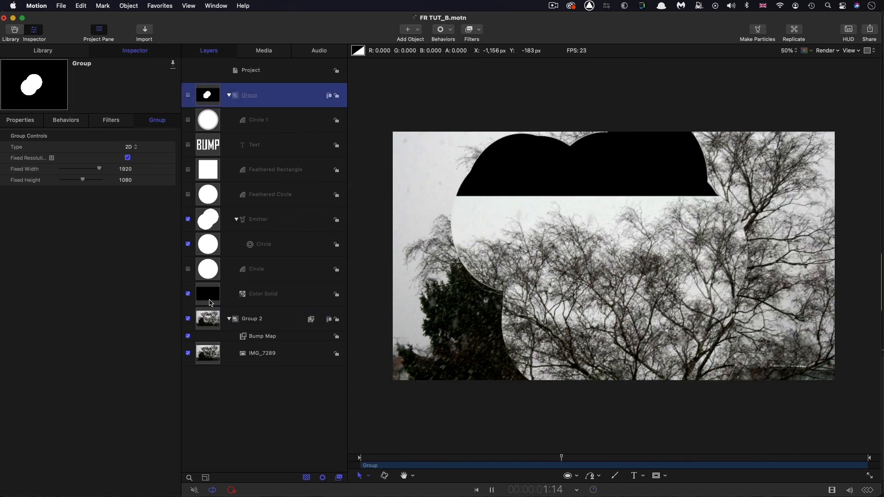
click(253, 319)
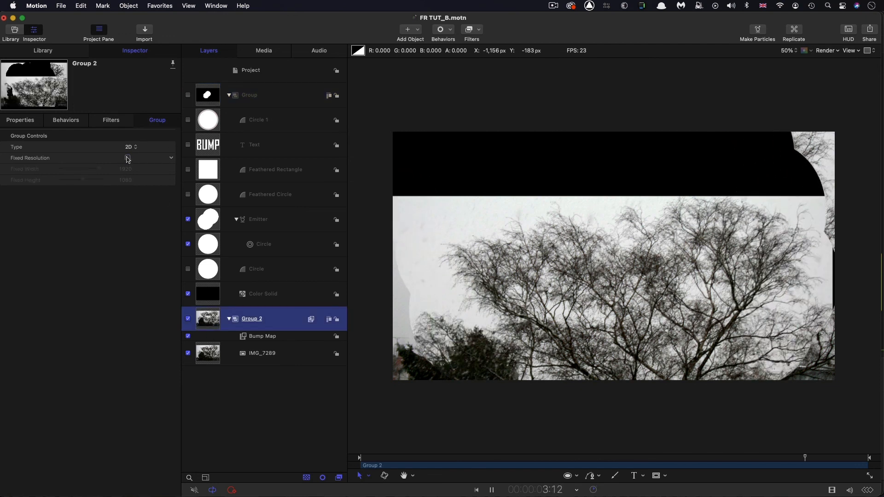
click(127, 158)
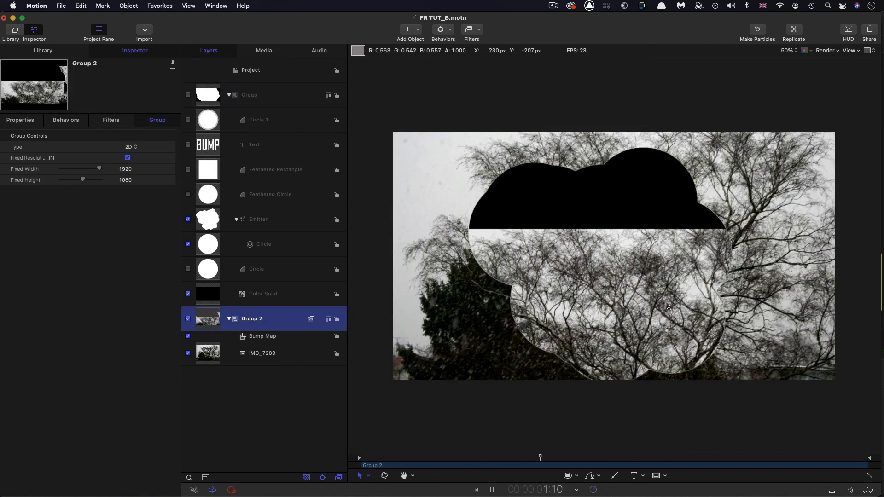